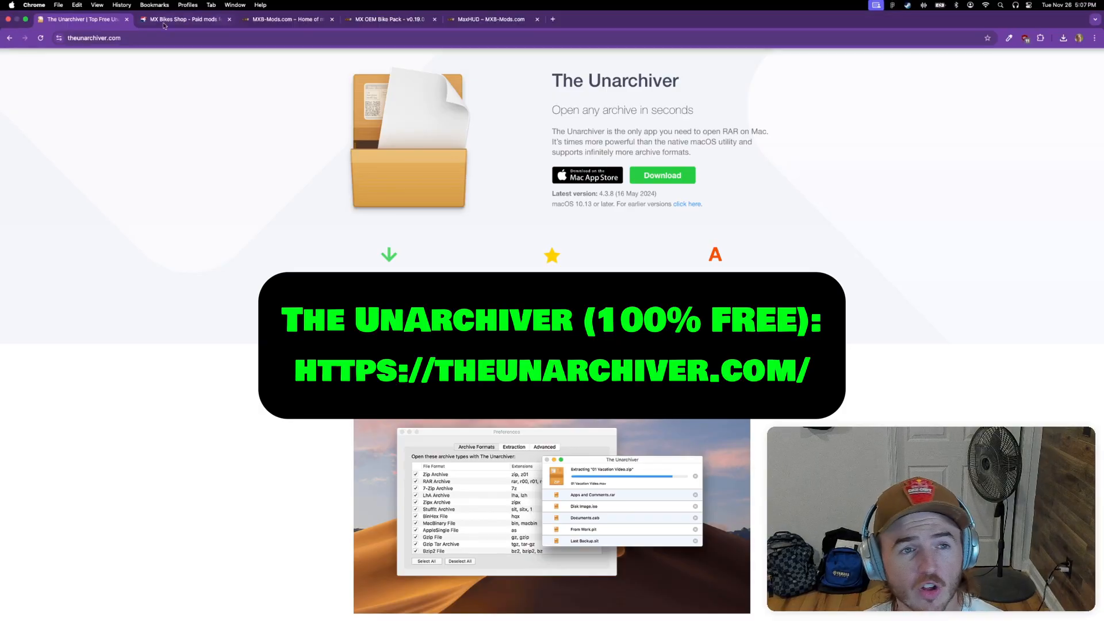
Bring the MX OEM Bike Pack v0.19.0 download page forward in Chrome.
{"action": "left_click", "coordinate": [383, 19]}
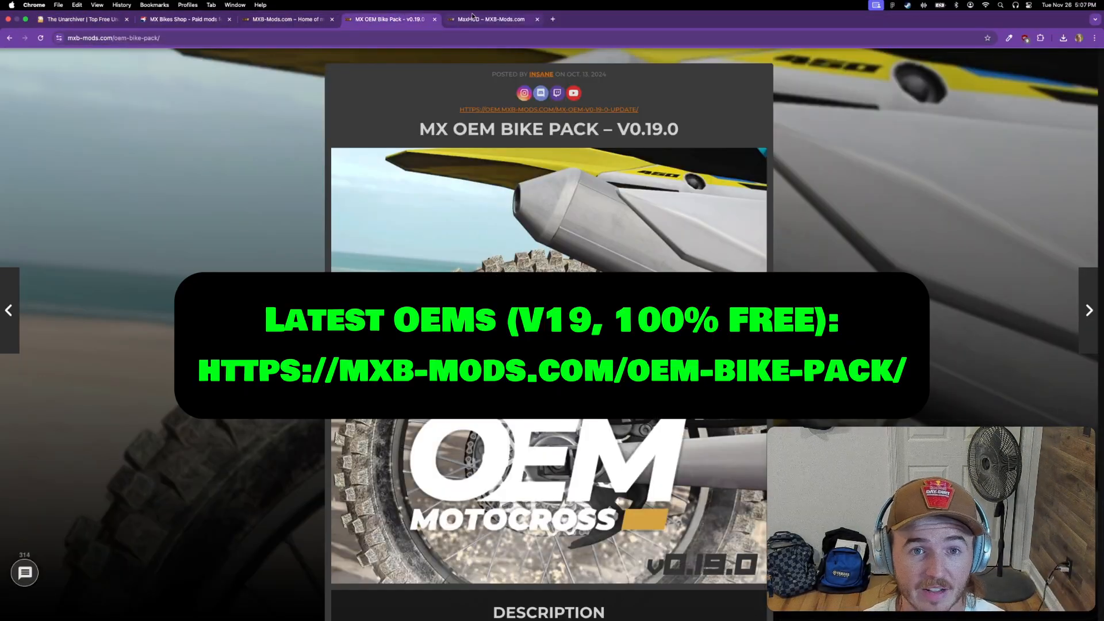
{"action": "left_click", "coordinate": [490, 18]}
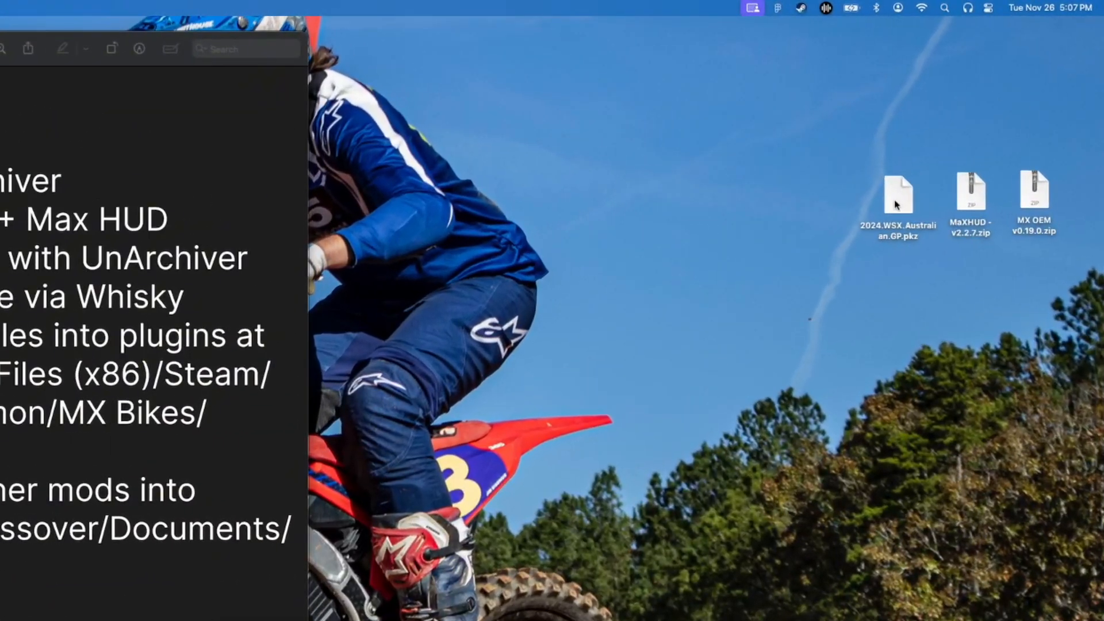
{"action": "mouse_move", "coordinate": [969, 205]}
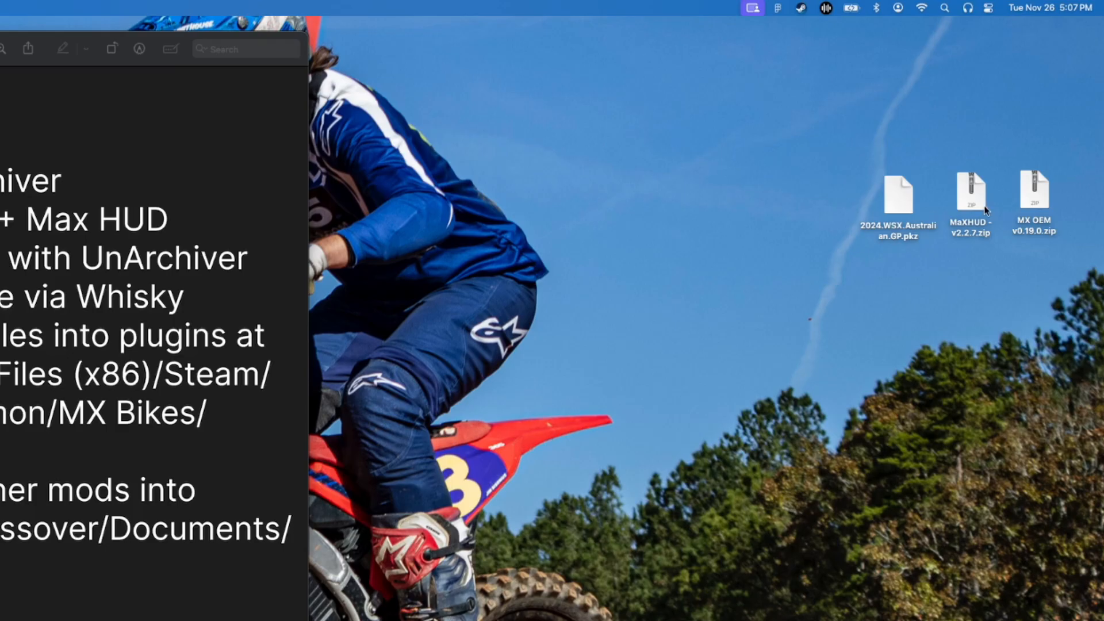
{"action": "mouse_move", "coordinate": [1048, 213]}
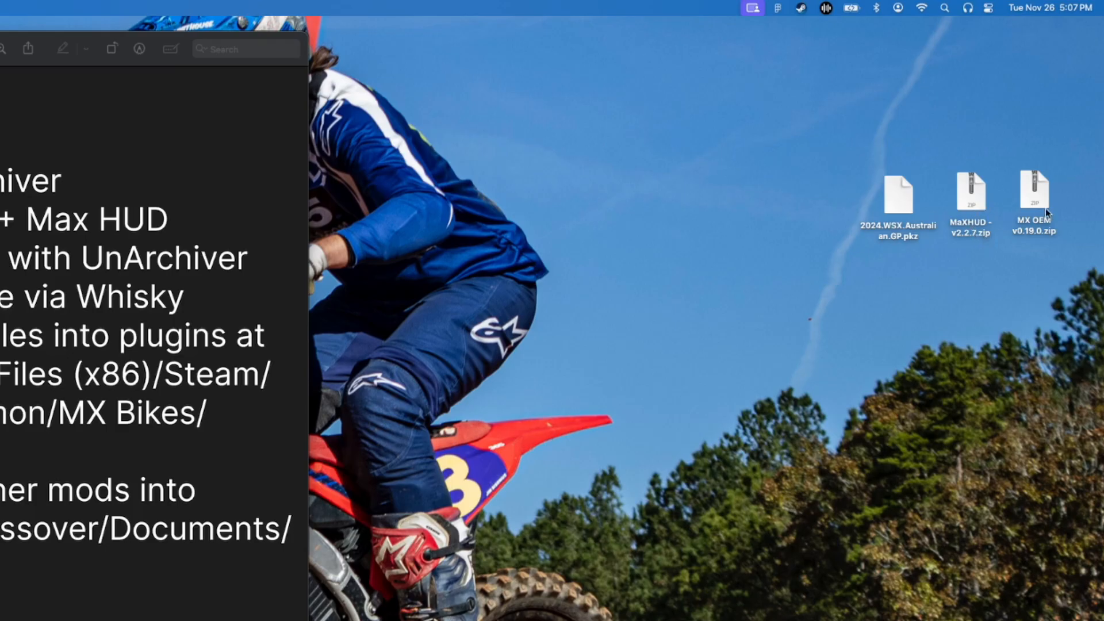
Extract the MX OEM zip archive on the desktop with The Unarchiver.
{"action": "left_click", "coordinate": [1035, 197]}
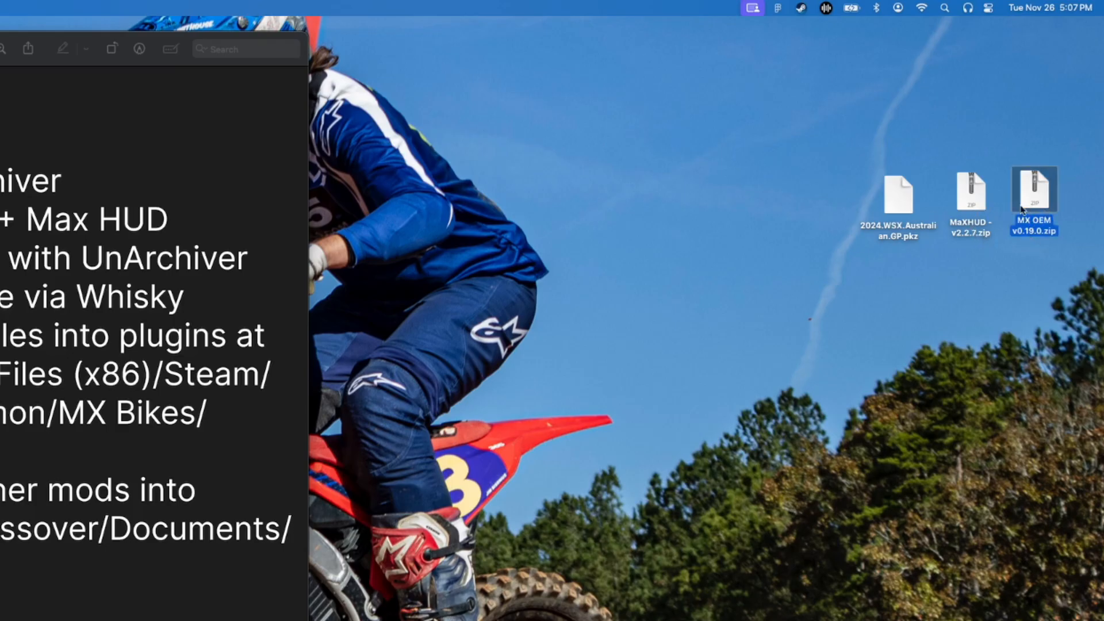
{"action": "double_click", "coordinate": [1033, 202]}
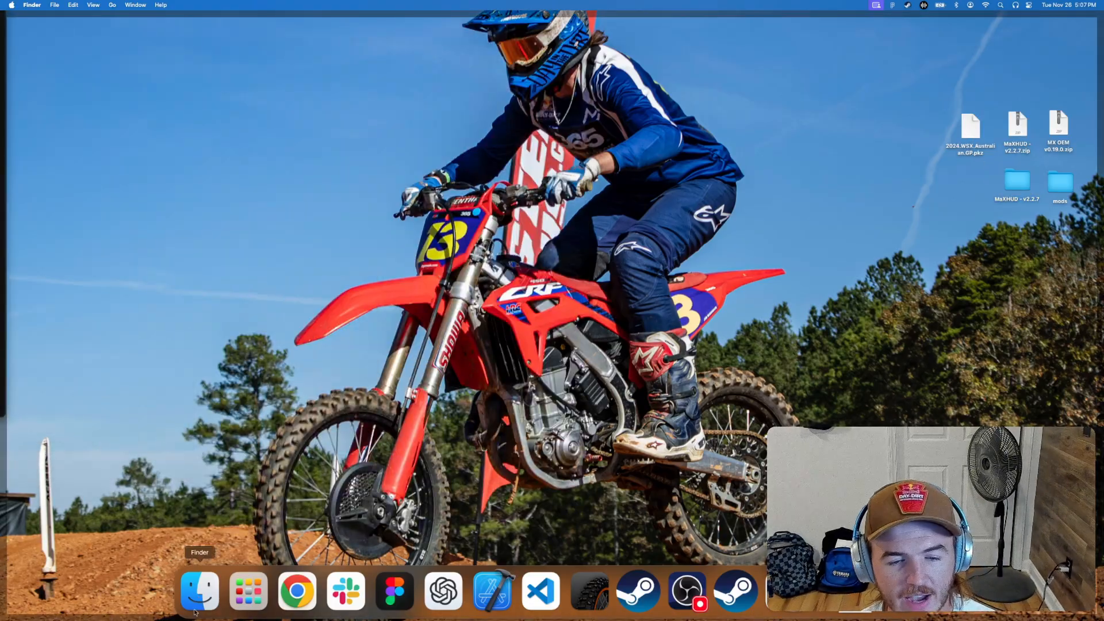
Show the Whisky Steam bottle and open its C drive in Finder.
{"action": "left_click", "coordinate": [247, 590]}
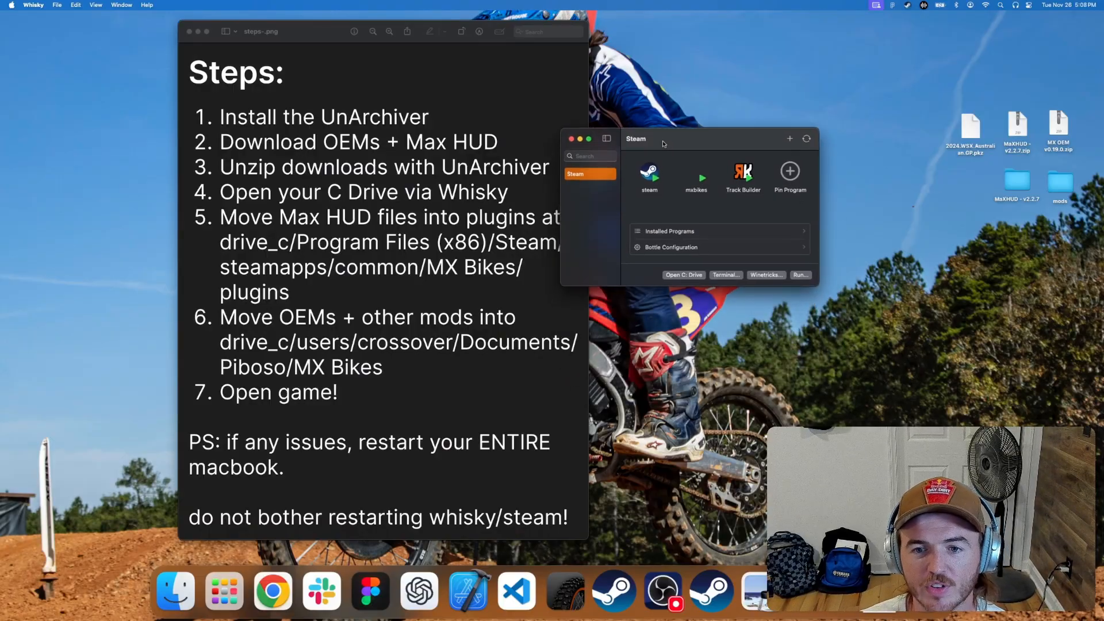
{"action": "left_click", "coordinate": [682, 273]}
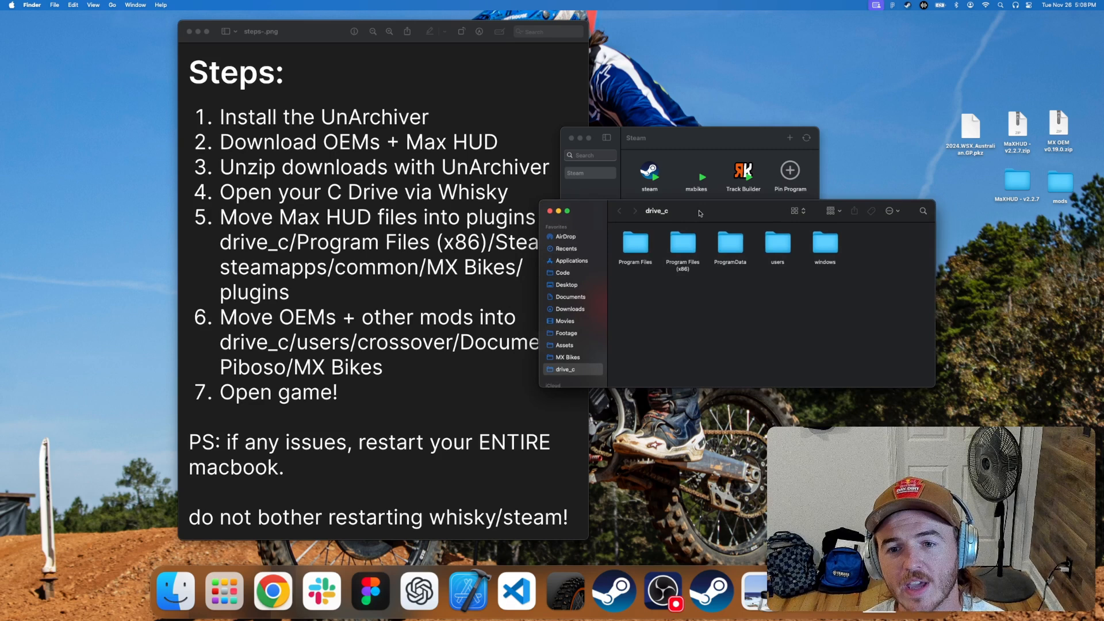
Browse users > crossover > Documents > Piboso > MX Bikes inside the C drive.
{"action": "double_click", "coordinate": [777, 244]}
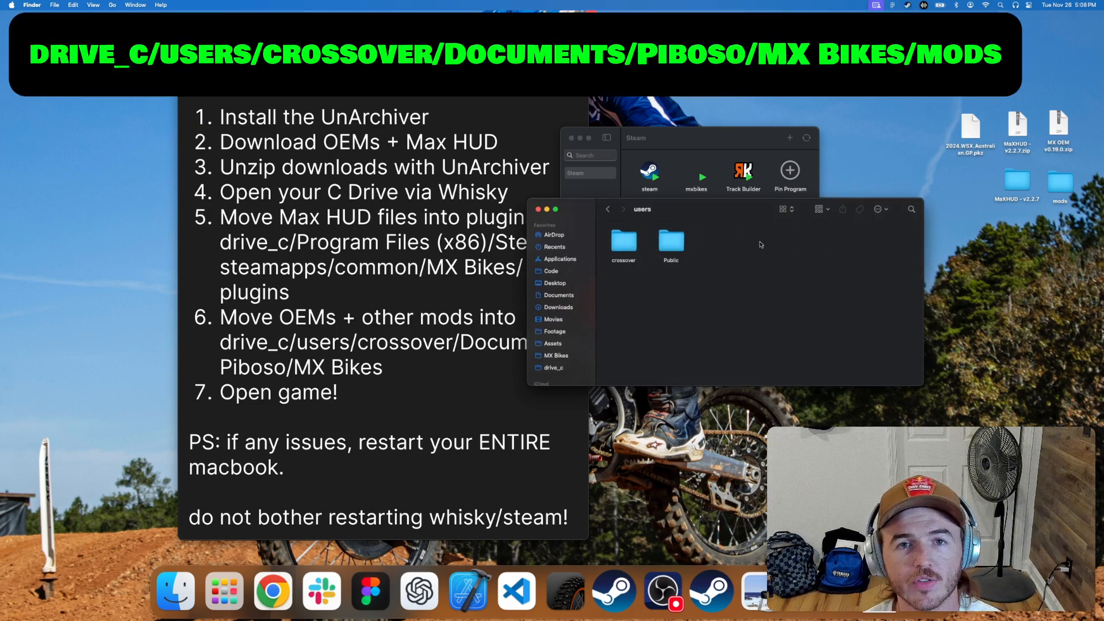
{"action": "double_click", "coordinate": [622, 242]}
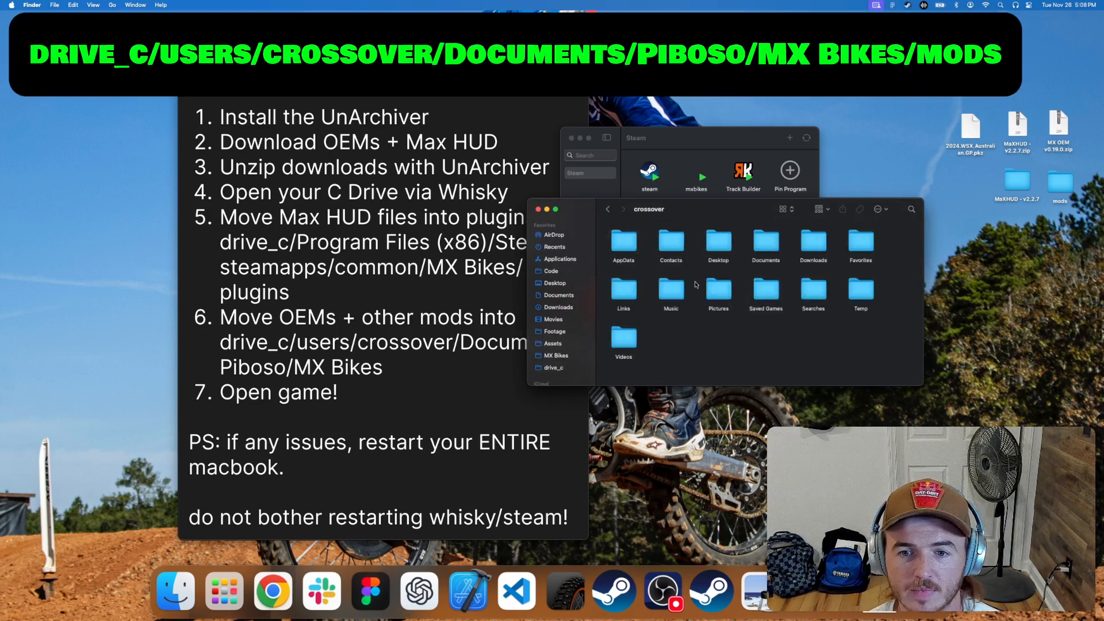
{"action": "double_click", "coordinate": [766, 243]}
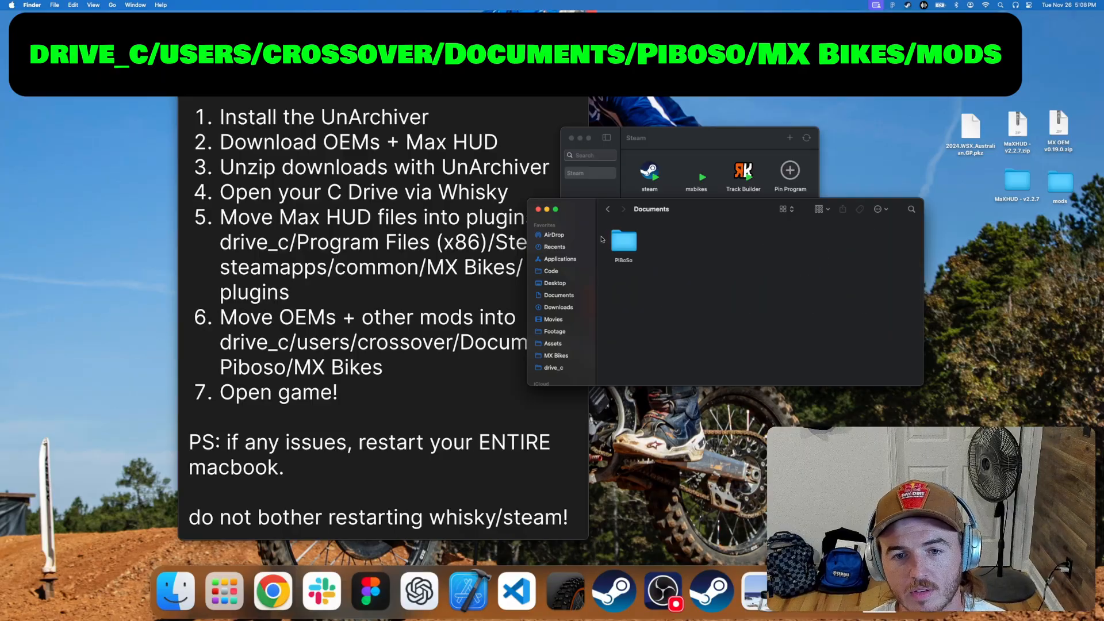
{"action": "double_click", "coordinate": [622, 241]}
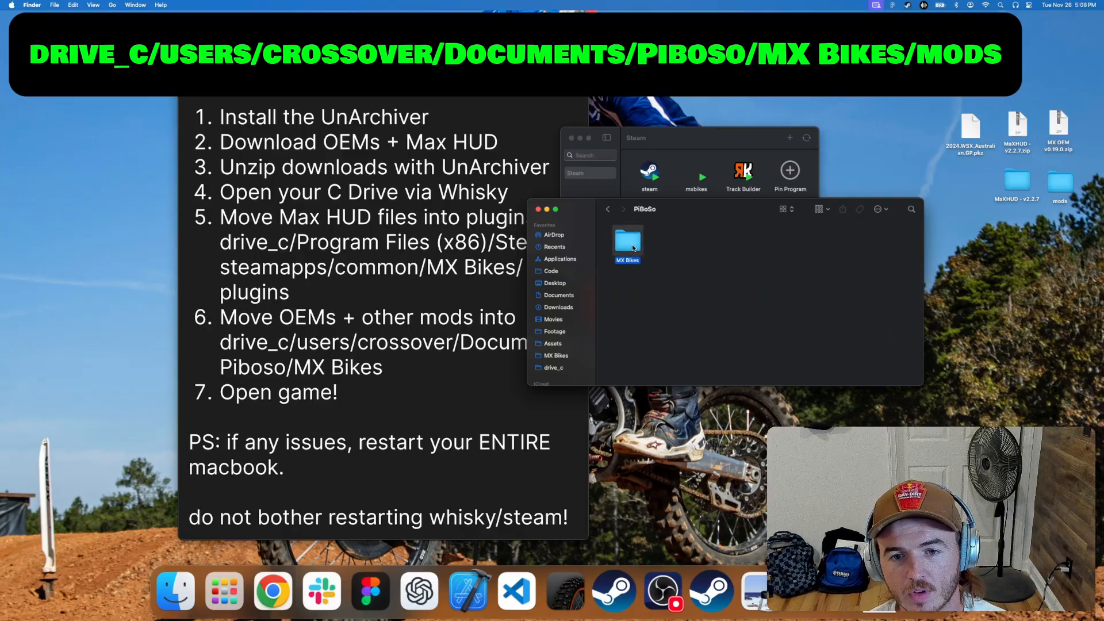
{"action": "double_click", "coordinate": [627, 241]}
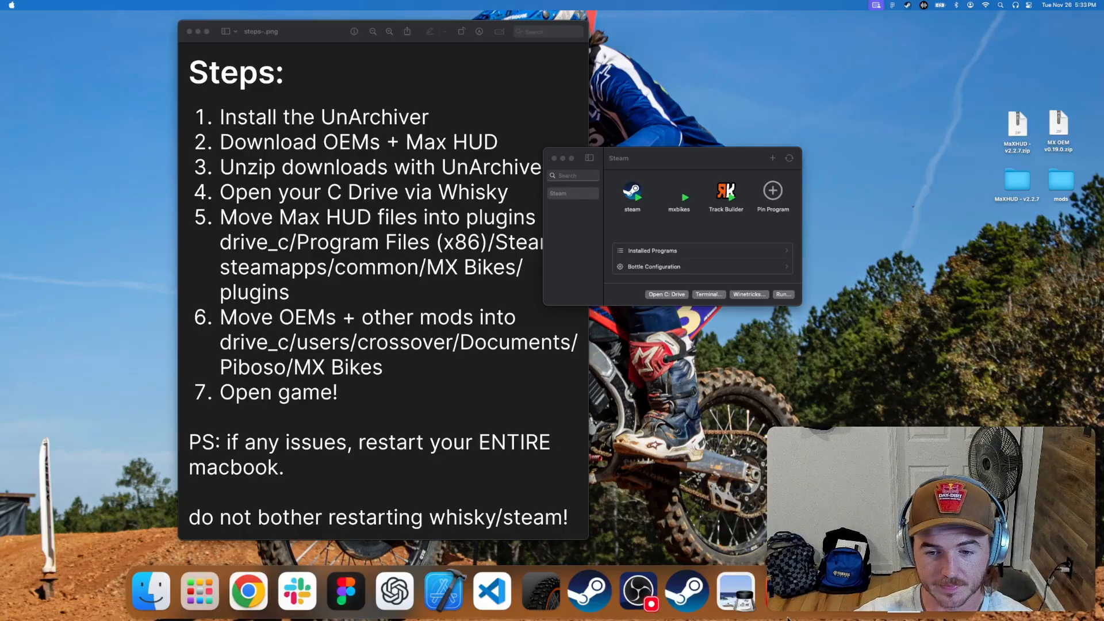
From the Steam bottle's C drive, browse Program Files (x86) > Steam > steamapps > common > MX Bikes.
{"action": "left_click", "coordinate": [570, 194]}
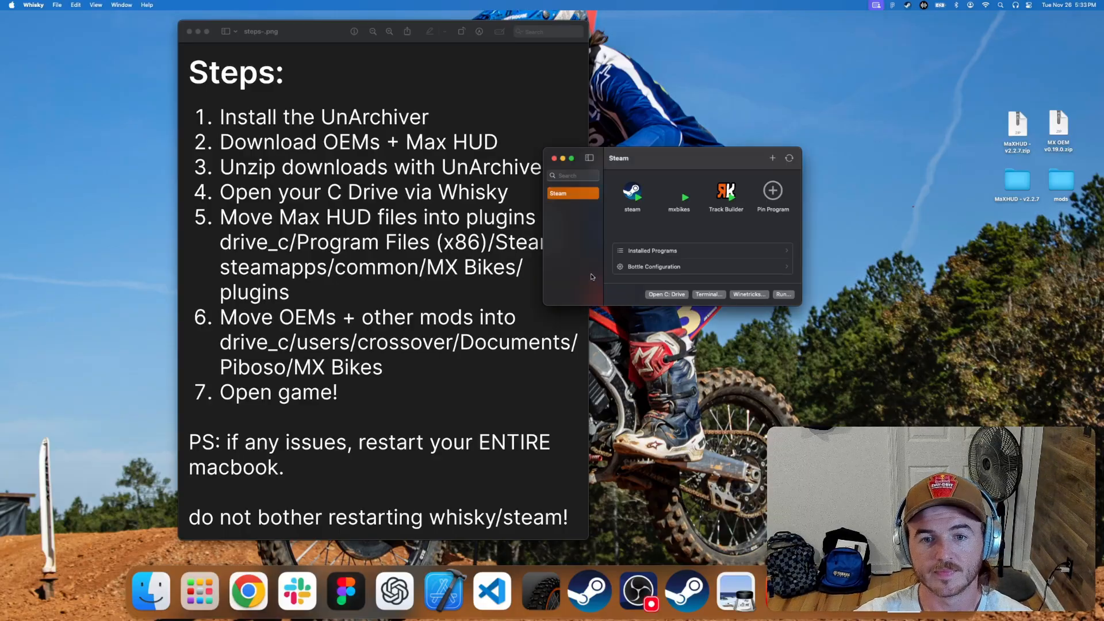
{"action": "mouse_move", "coordinate": [645, 295]}
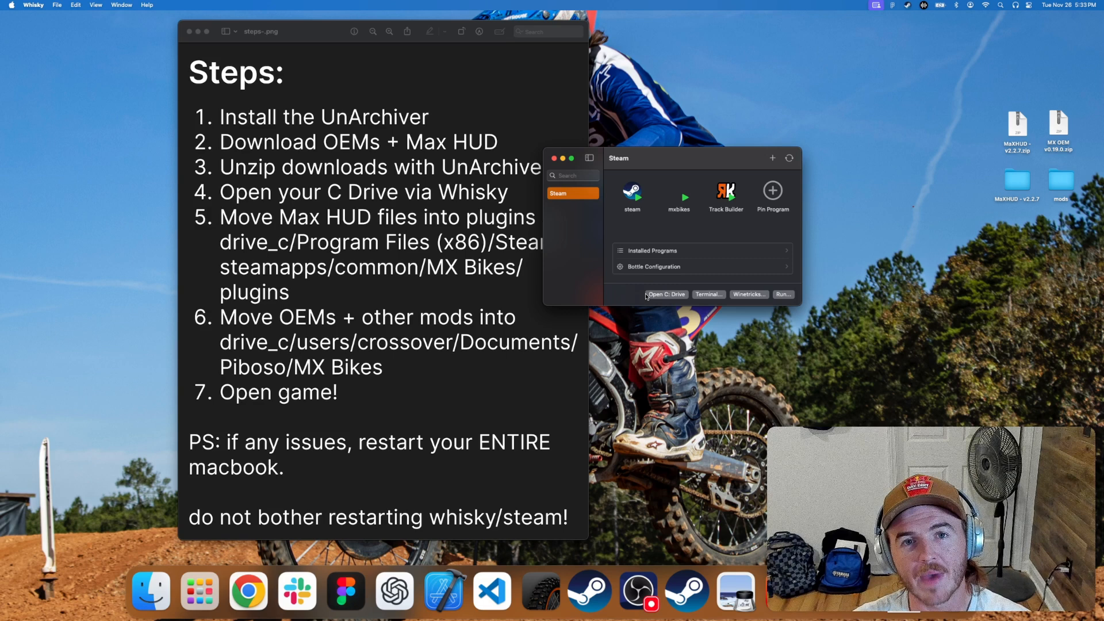
{"action": "left_click", "coordinate": [664, 294]}
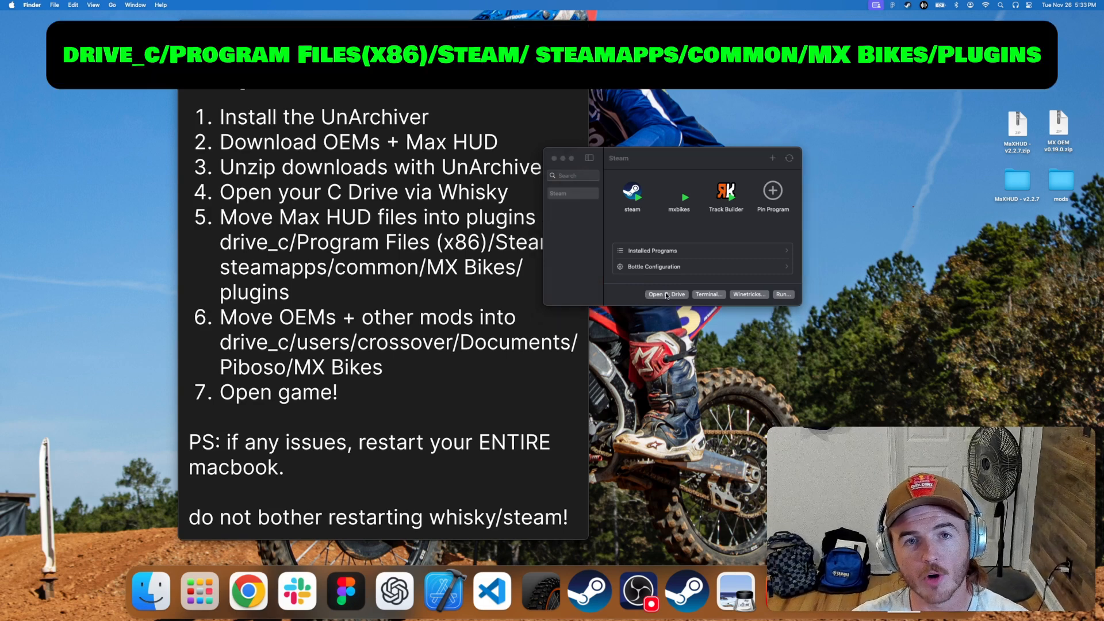
{"action": "left_click", "coordinate": [665, 294]}
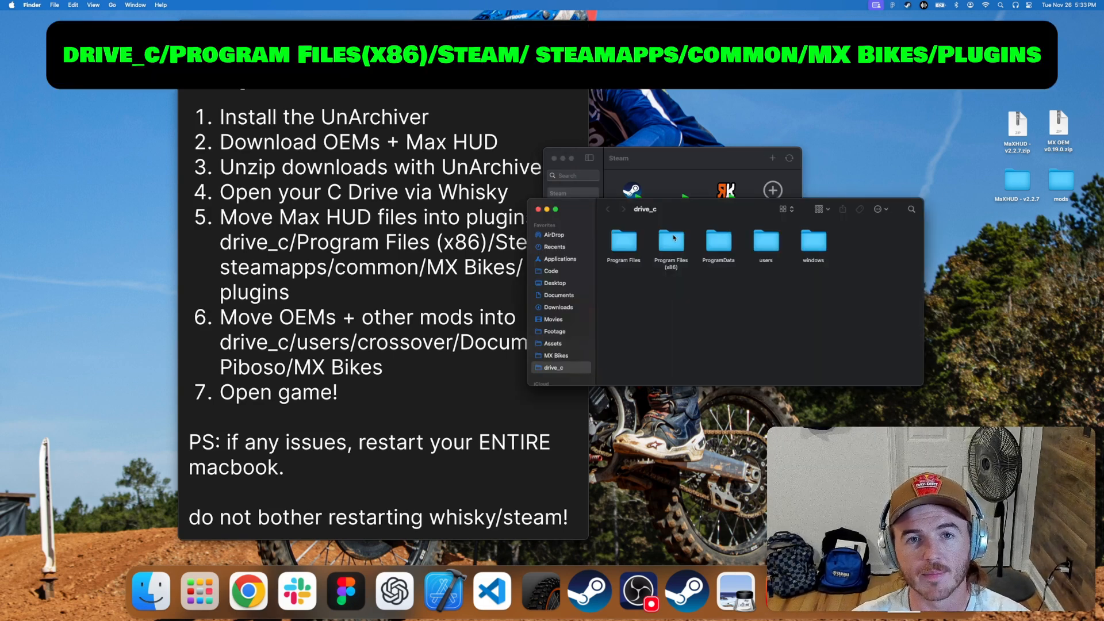
{"action": "double_click", "coordinate": [669, 243]}
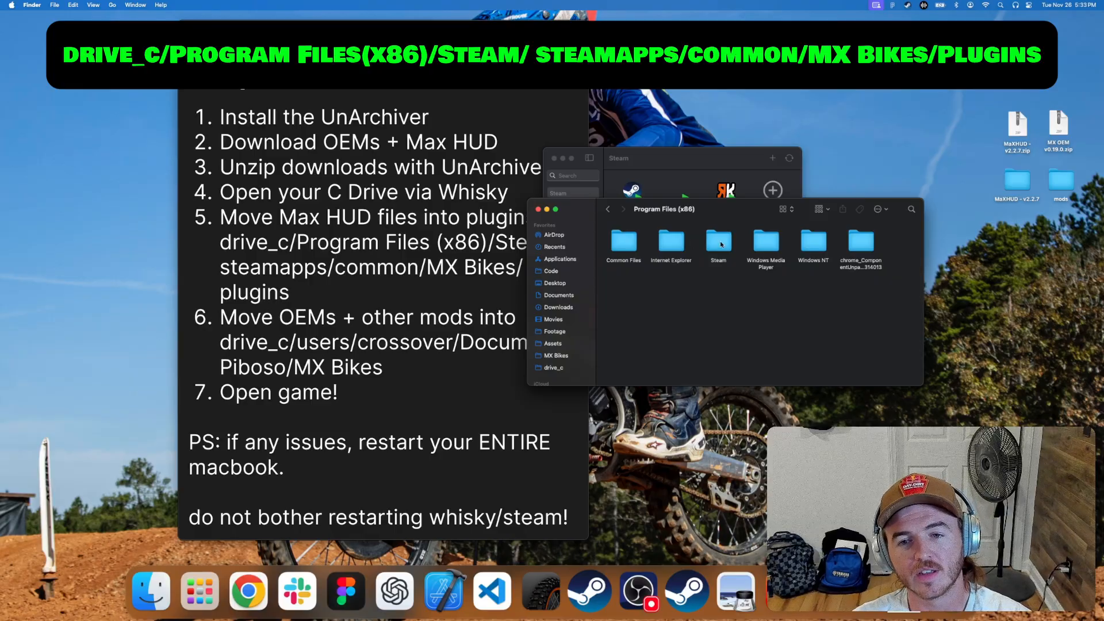
{"action": "double_click", "coordinate": [718, 241]}
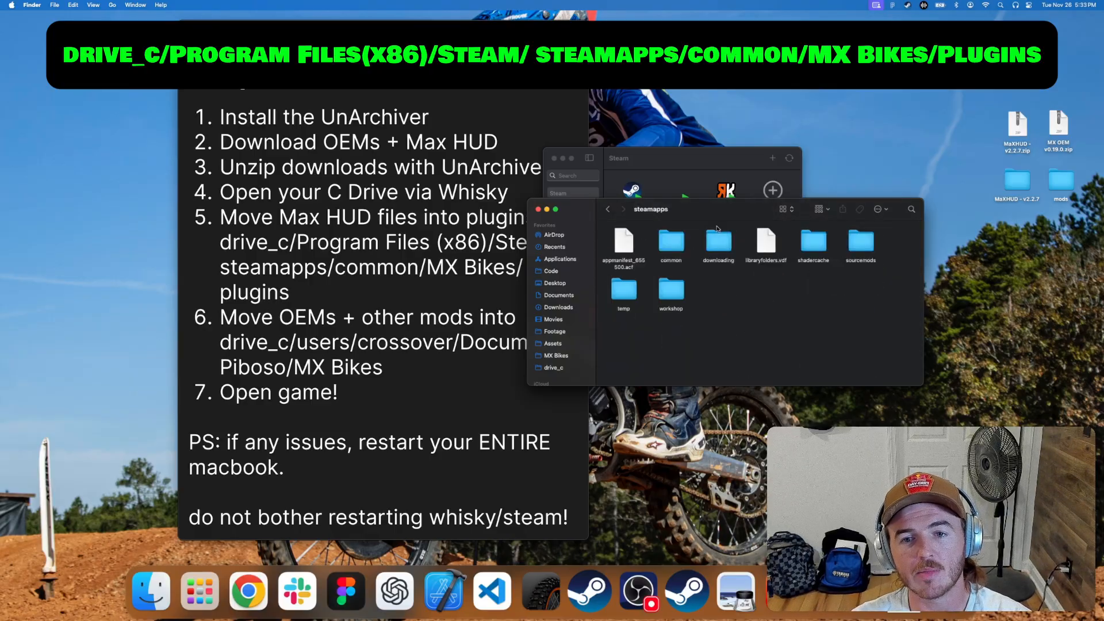
{"action": "double_click", "coordinate": [670, 244]}
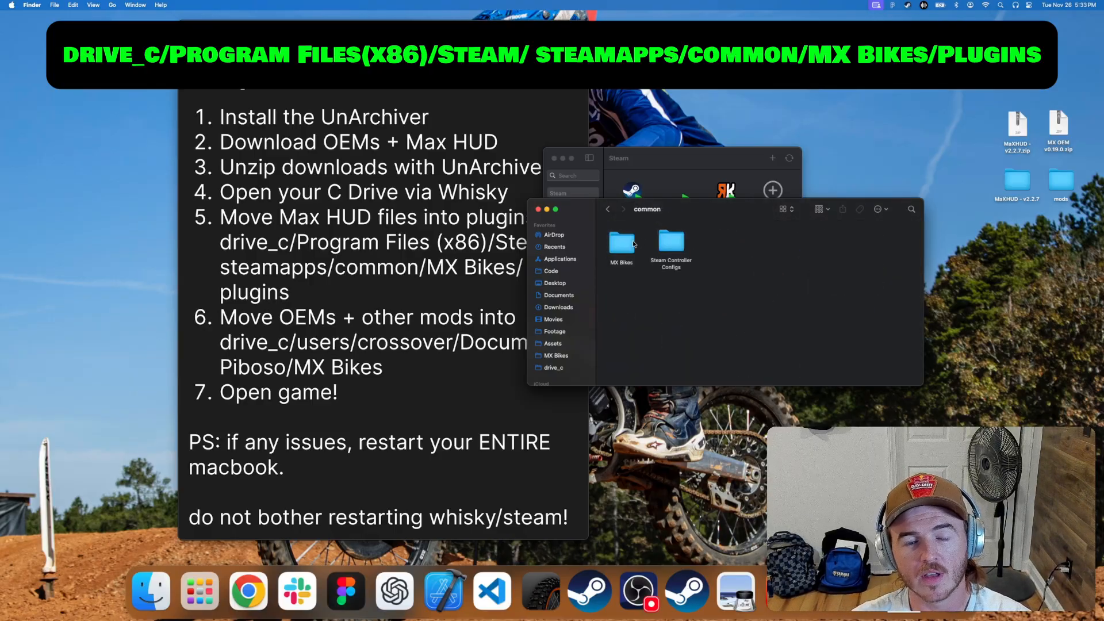
{"action": "double_click", "coordinate": [621, 247]}
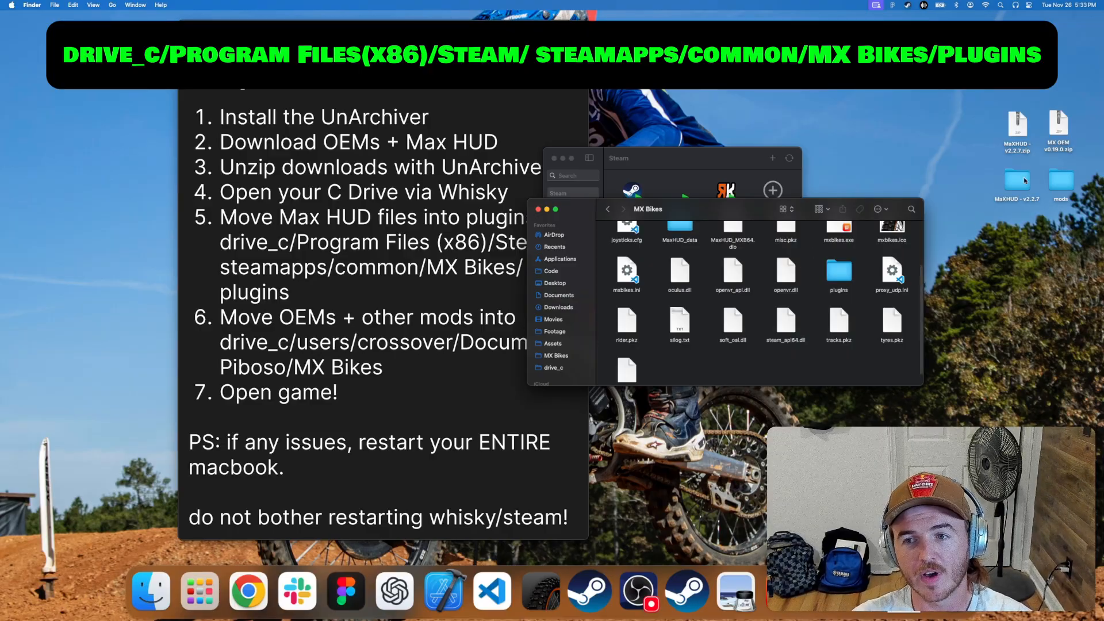
Open the unzipped MaXHUD v2.2.7 folder from the desktop alongside it.
{"action": "double_click", "coordinate": [1015, 180]}
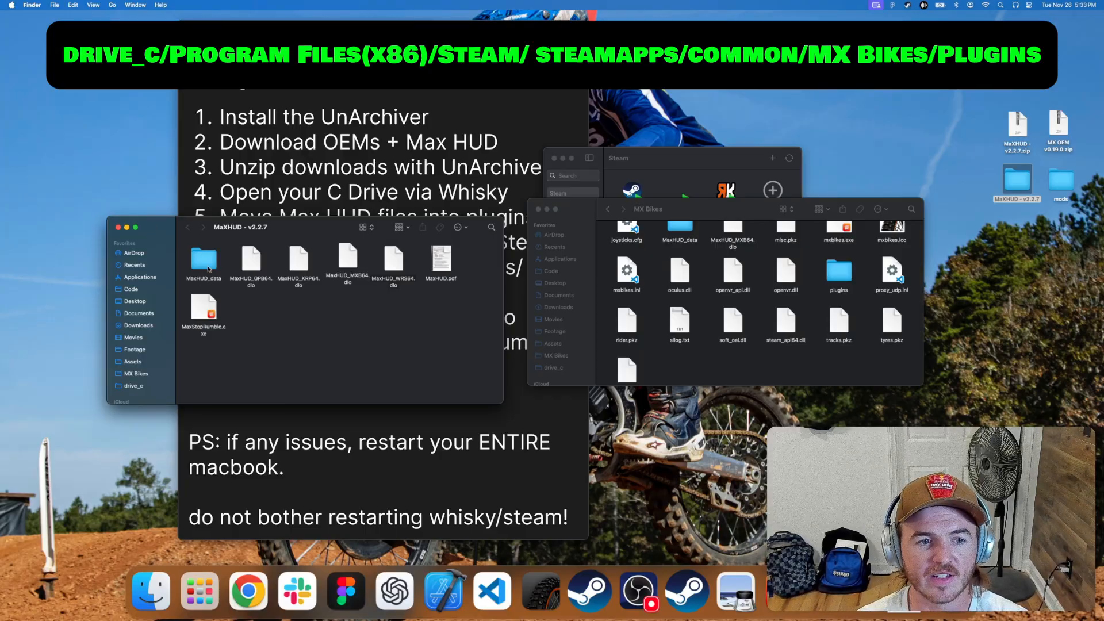
{"action": "mouse_move", "coordinate": [280, 271]}
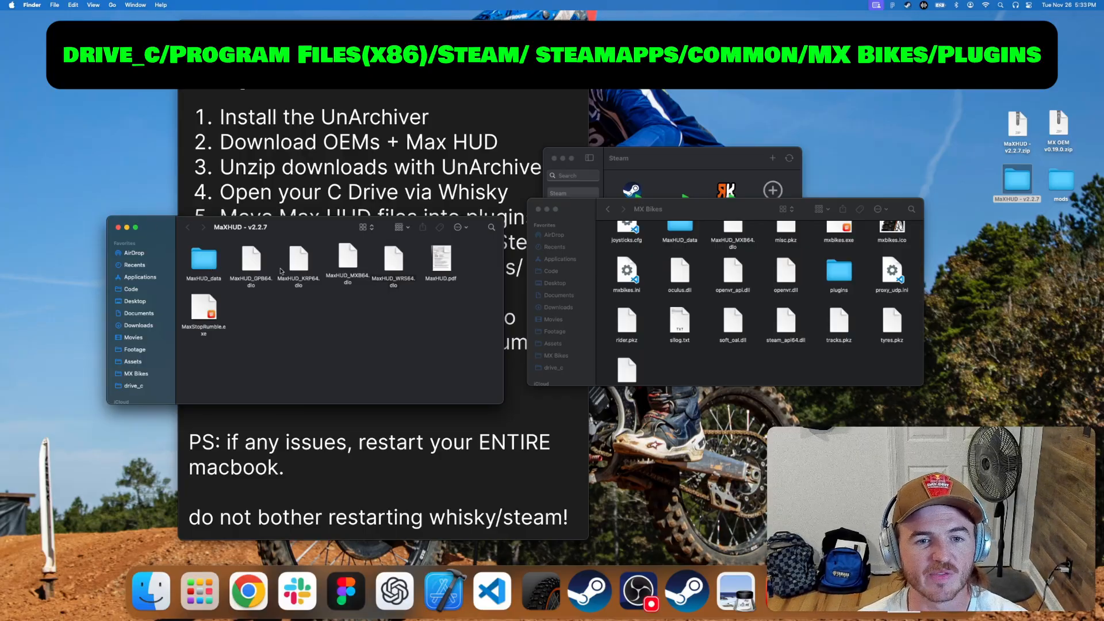
Move MaxHUD_data and MaxHUD_MXB64.dlo from the MaXHUD folder into the game's plugins folder.
{"action": "left_click", "coordinate": [203, 257]}
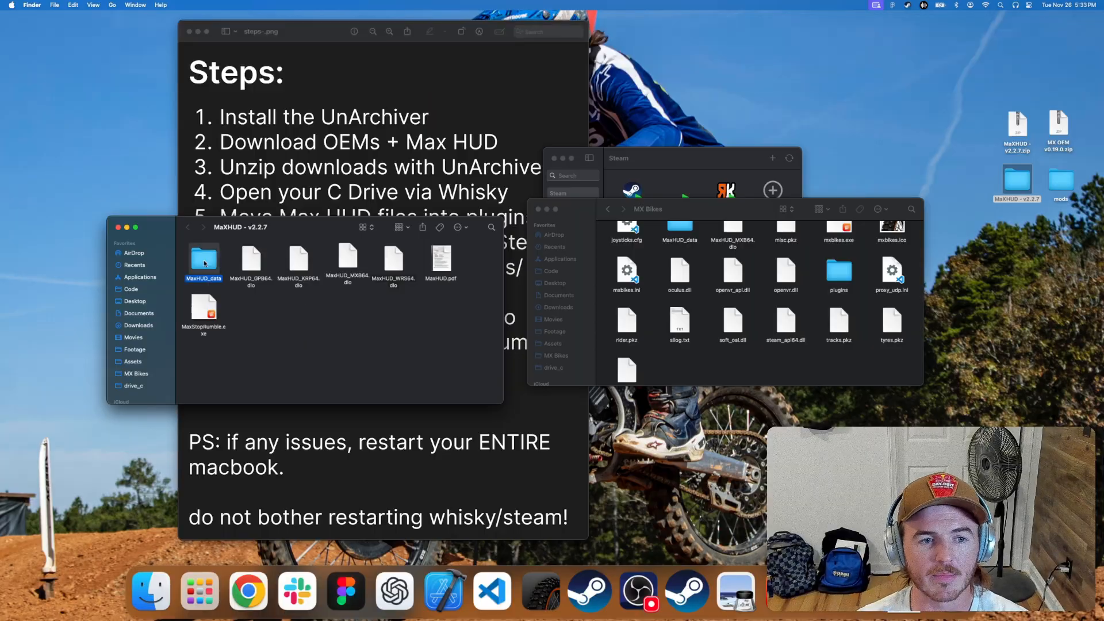
{"action": "left_click", "coordinate": [836, 271]}
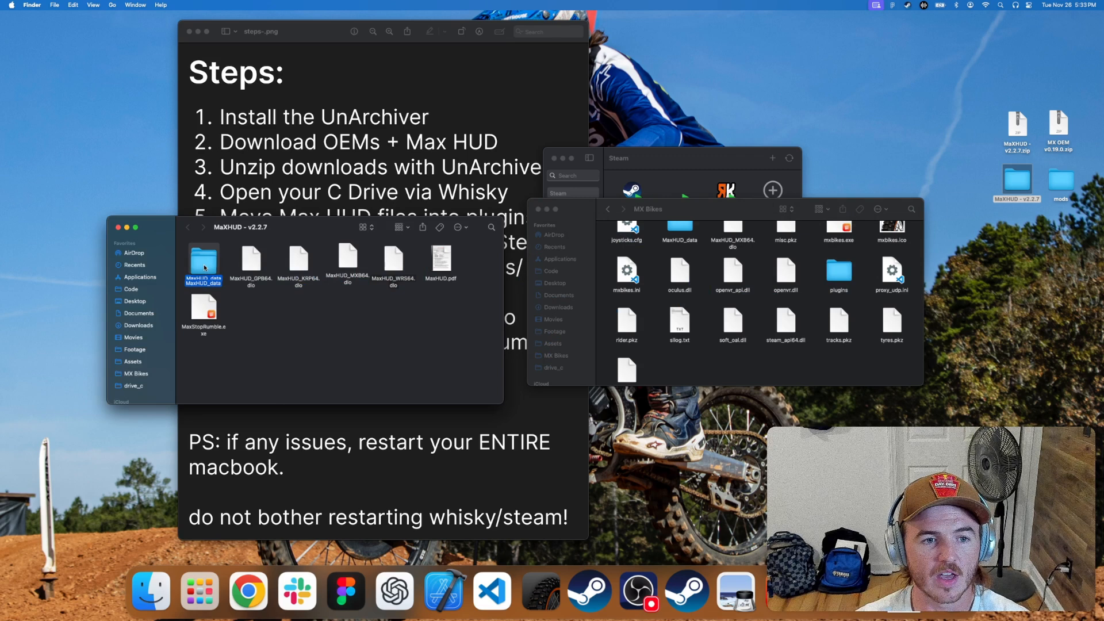
{"action": "left_click", "coordinate": [346, 261]}
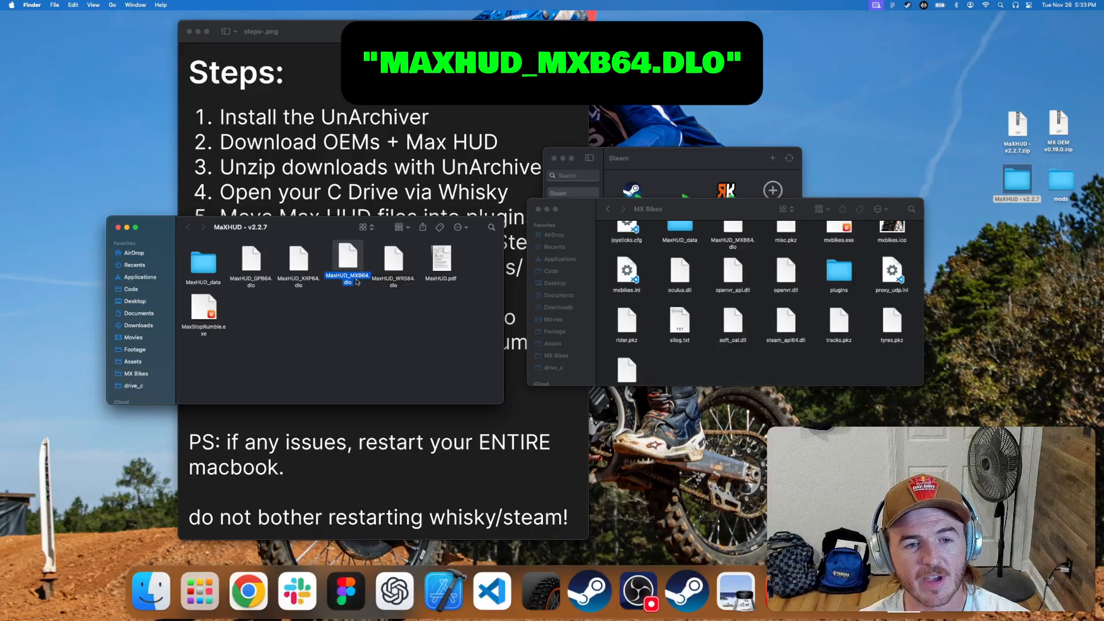
{"action": "left_click", "coordinate": [837, 275]}
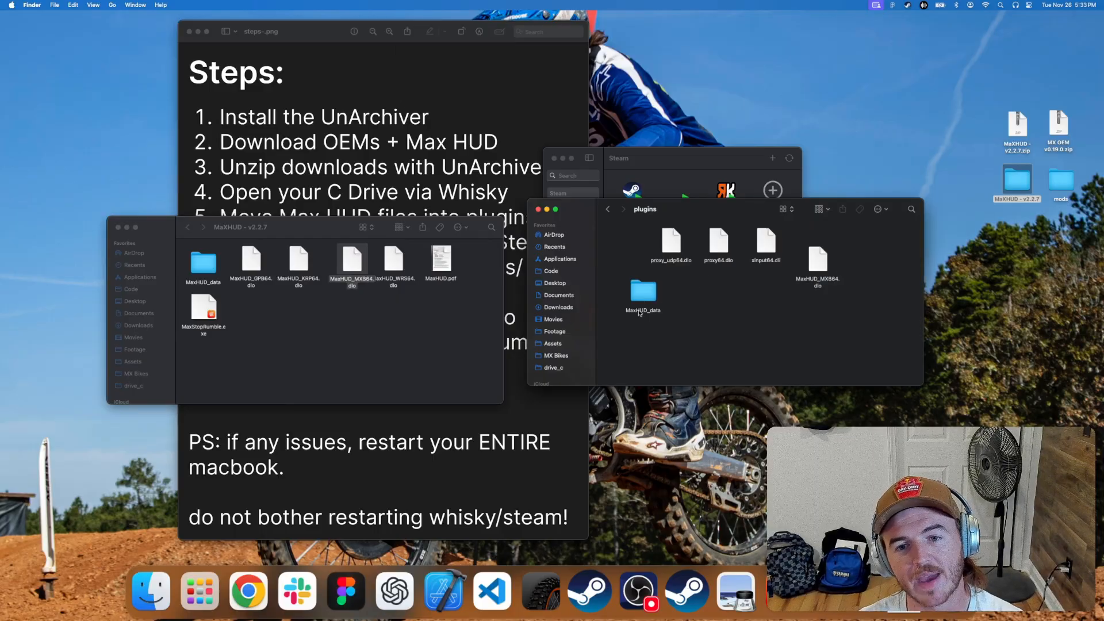
{"action": "mouse_move", "coordinate": [825, 283]}
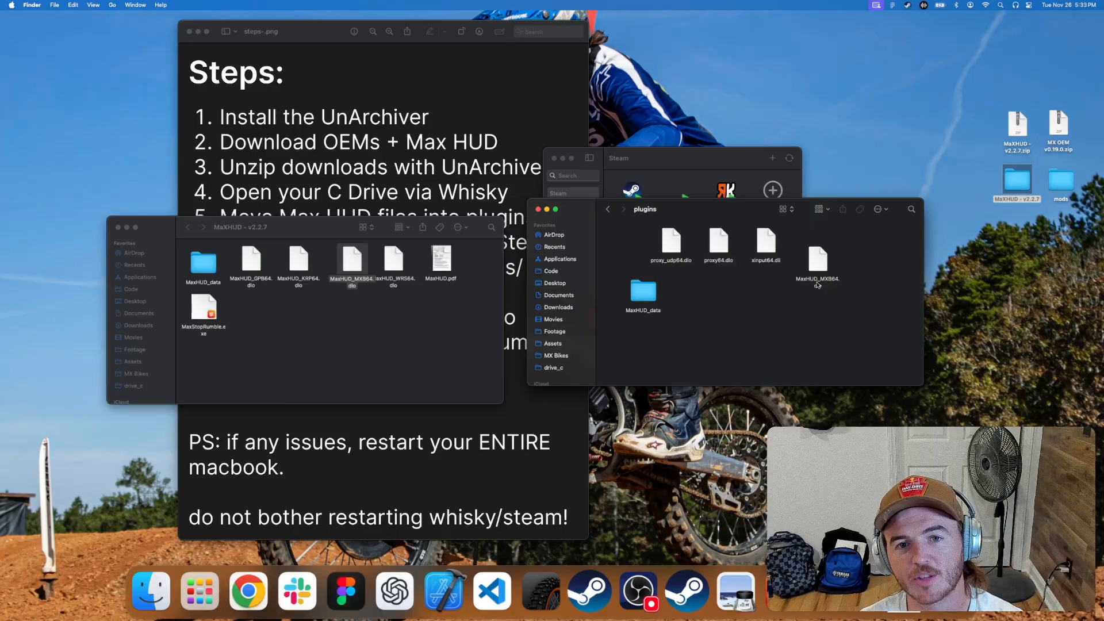
{"action": "mouse_move", "coordinate": [848, 289]}
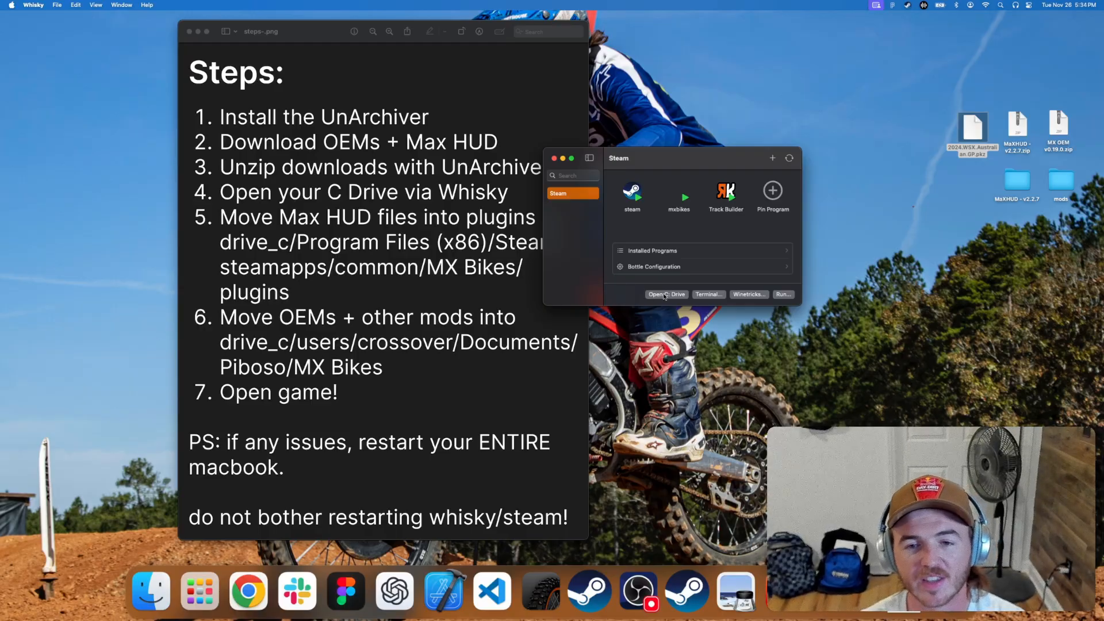
From the C drive, browse users > crossover > Documents > PiBoSo > MX Bikes > mods.
{"action": "left_click", "coordinate": [665, 294]}
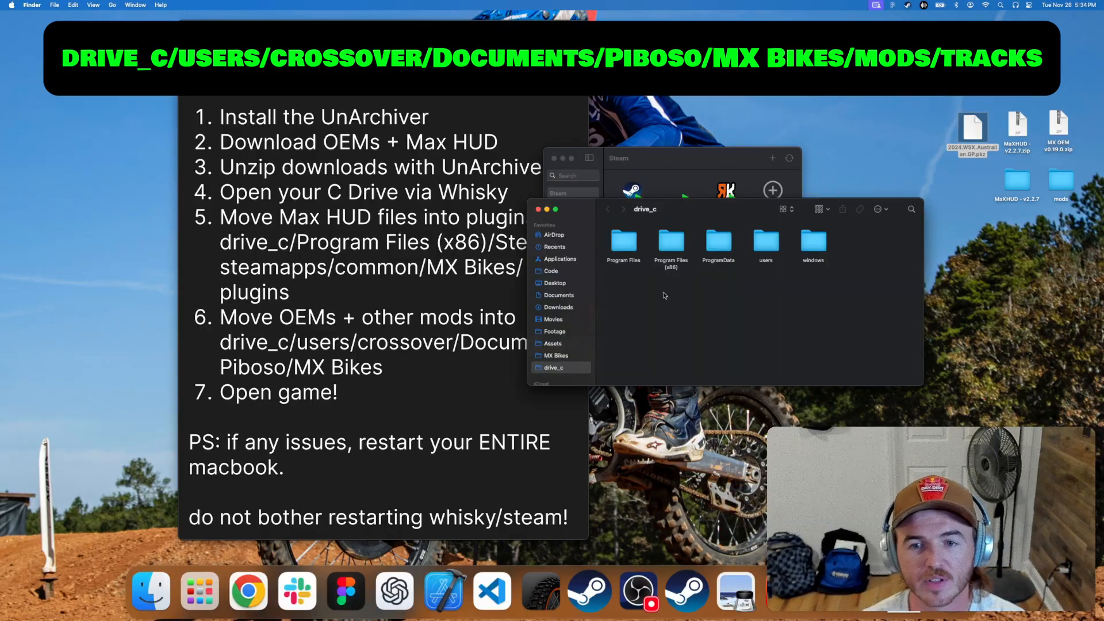
{"action": "double_click", "coordinate": [765, 242]}
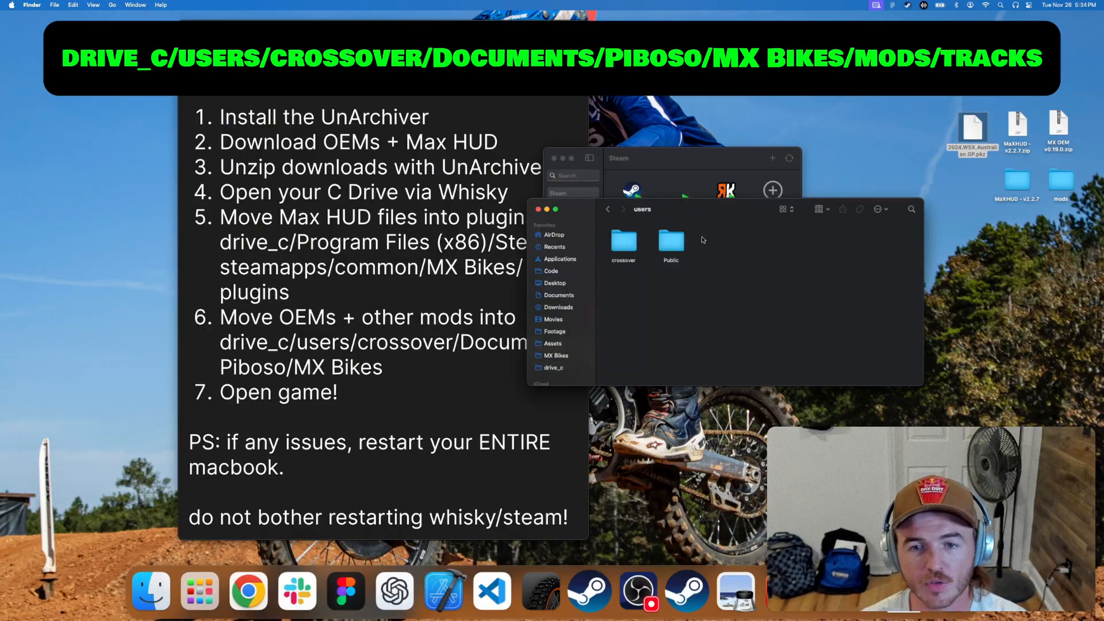
{"action": "double_click", "coordinate": [622, 241]}
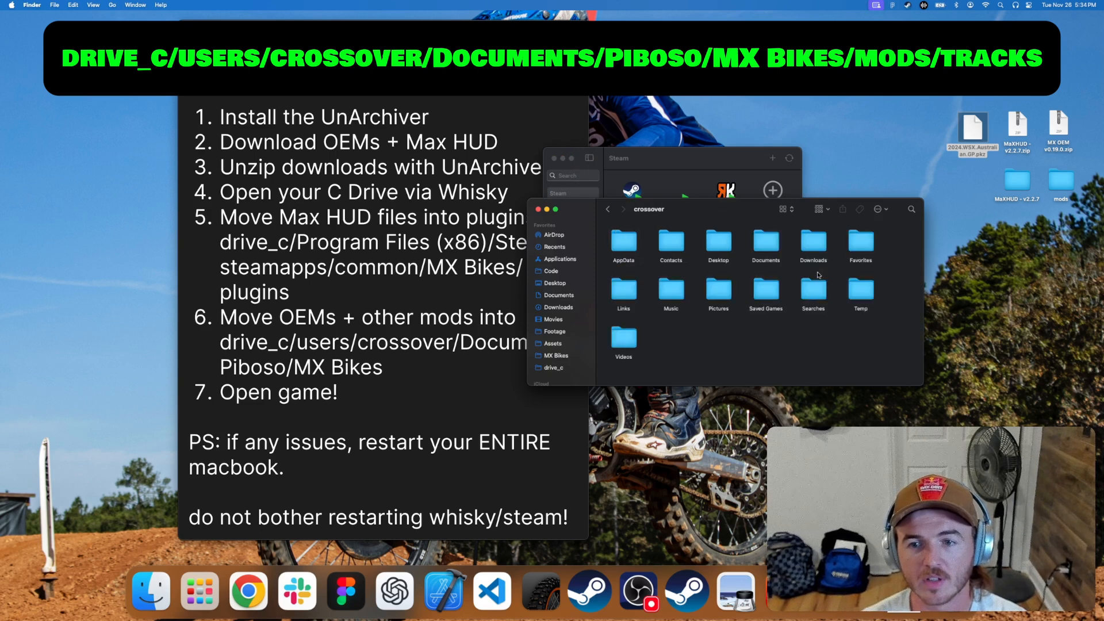
{"action": "double_click", "coordinate": [766, 241]}
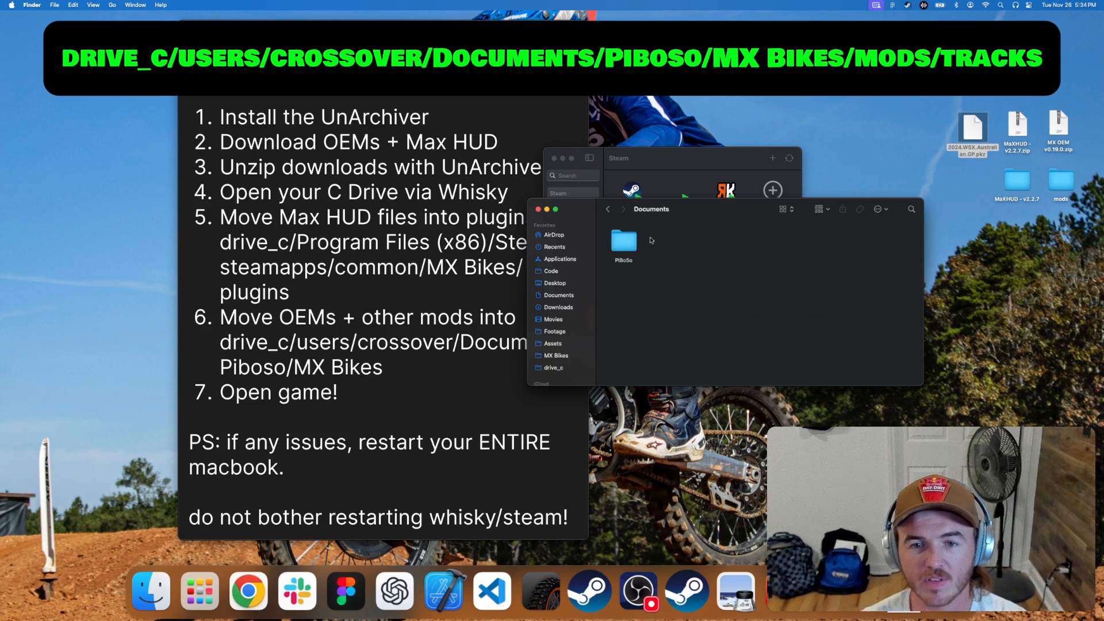
{"action": "double_click", "coordinate": [622, 241]}
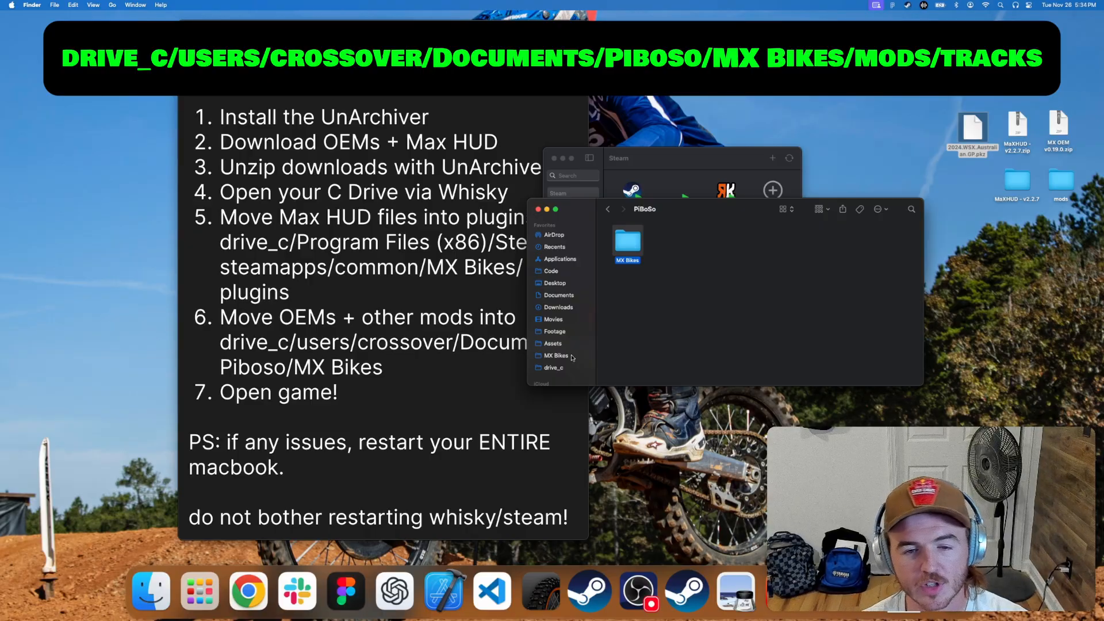
{"action": "mouse_move", "coordinate": [563, 361]}
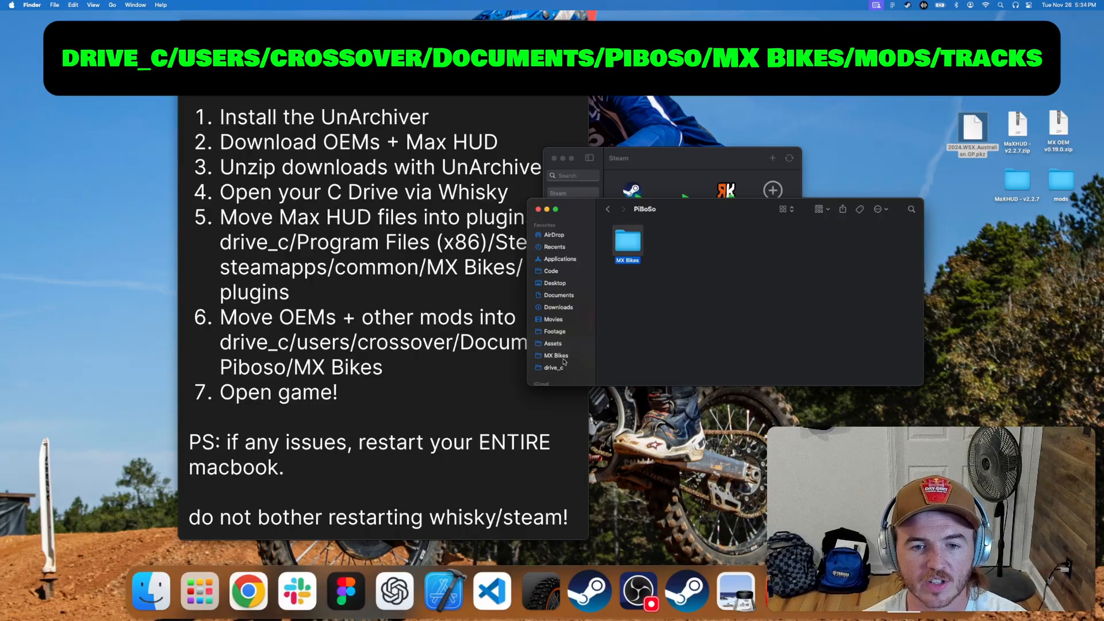
{"action": "double_click", "coordinate": [626, 242]}
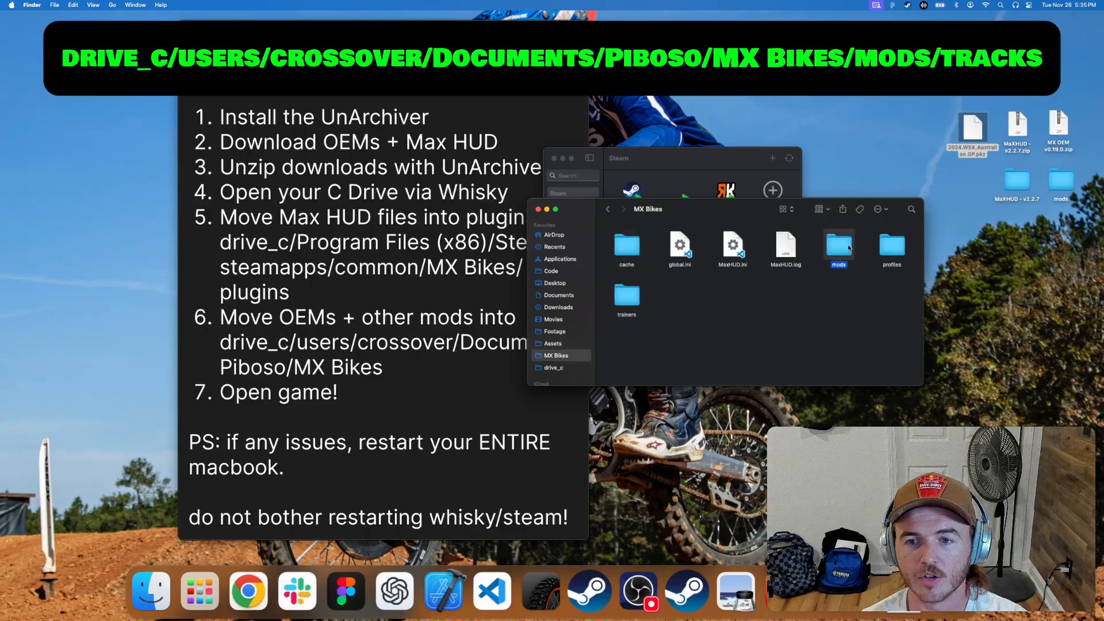
{"action": "double_click", "coordinate": [838, 247]}
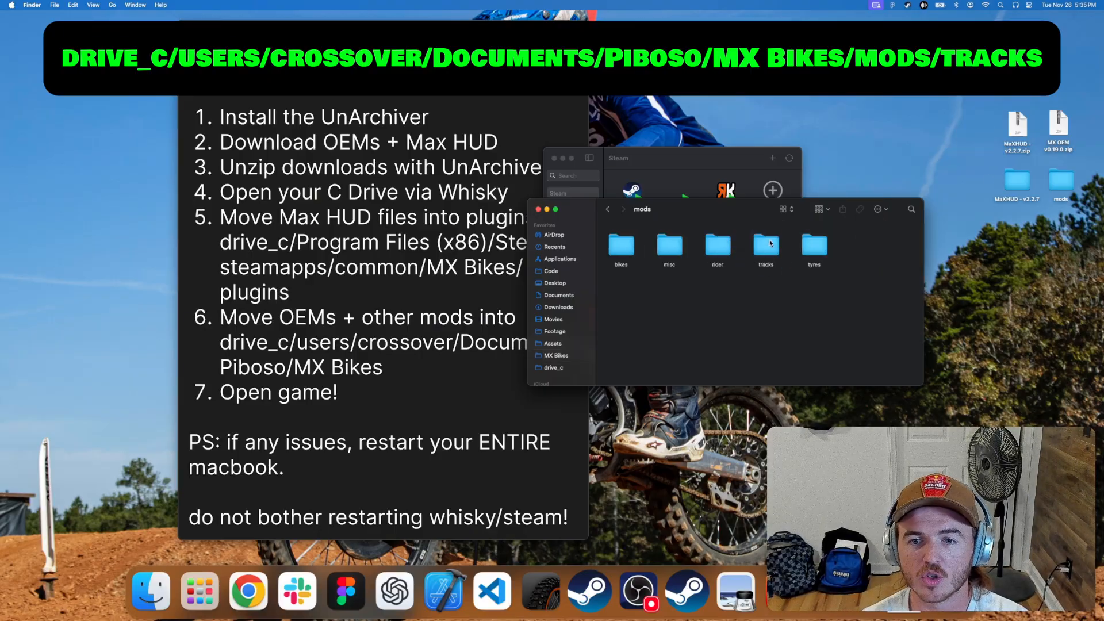
Check the tracks subfolder, then open the rider mods folder.
{"action": "double_click", "coordinate": [765, 247]}
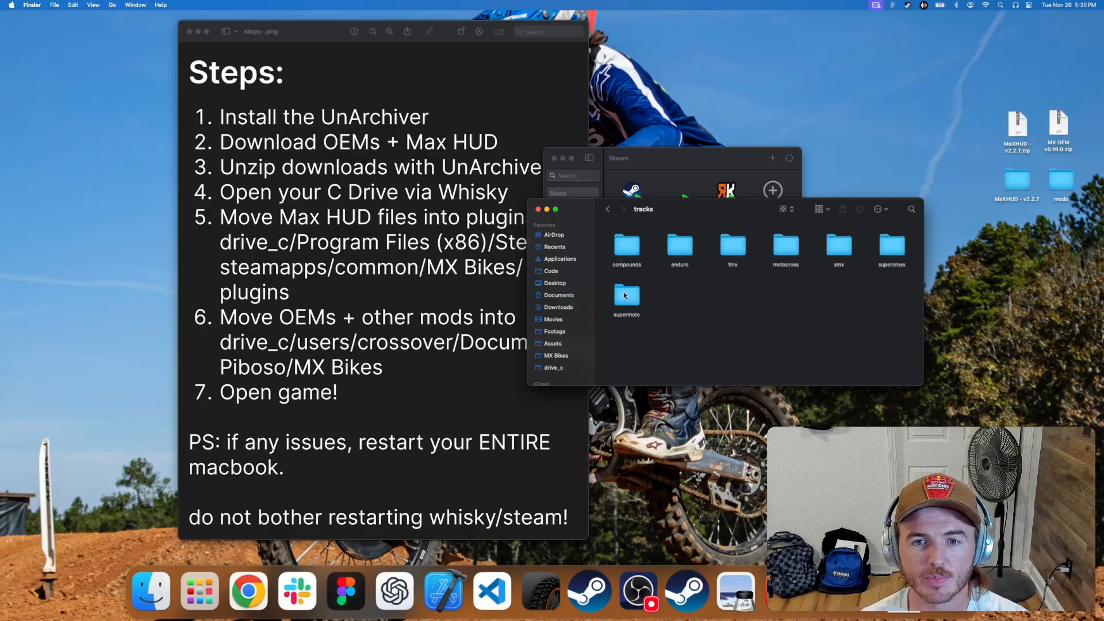
{"action": "mouse_move", "coordinate": [607, 209]}
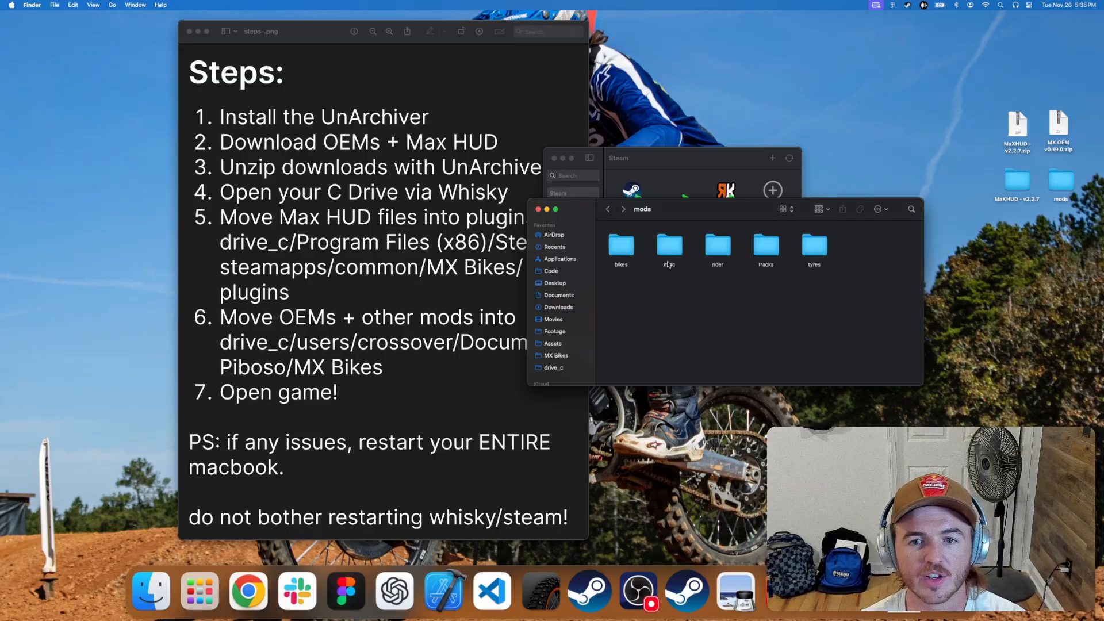
{"action": "mouse_move", "coordinate": [790, 256]}
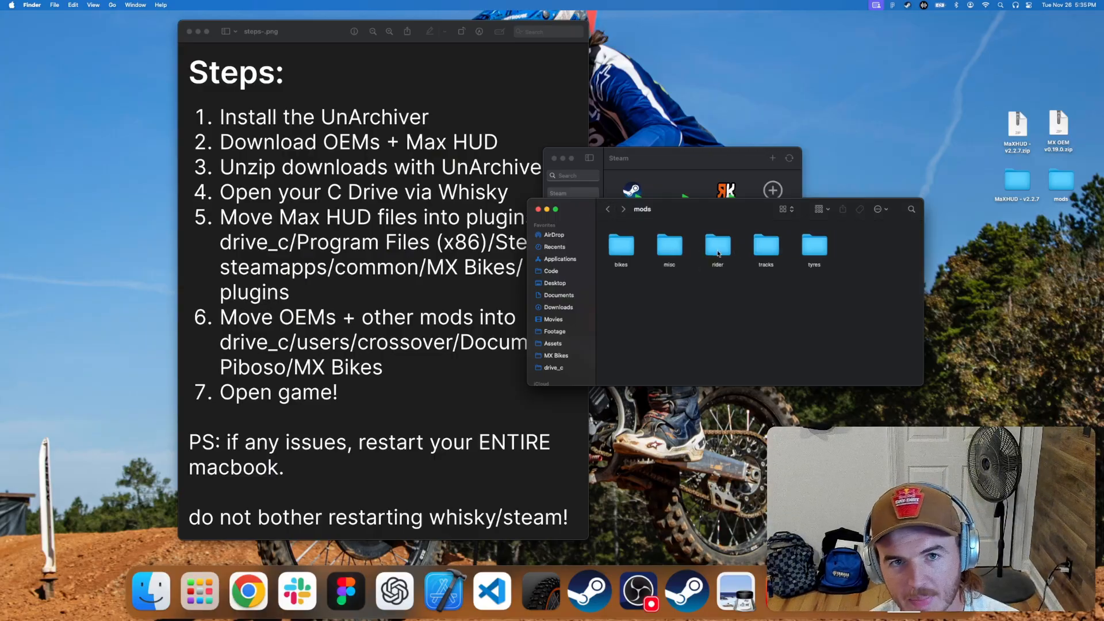
{"action": "left_click", "coordinate": [717, 247]}
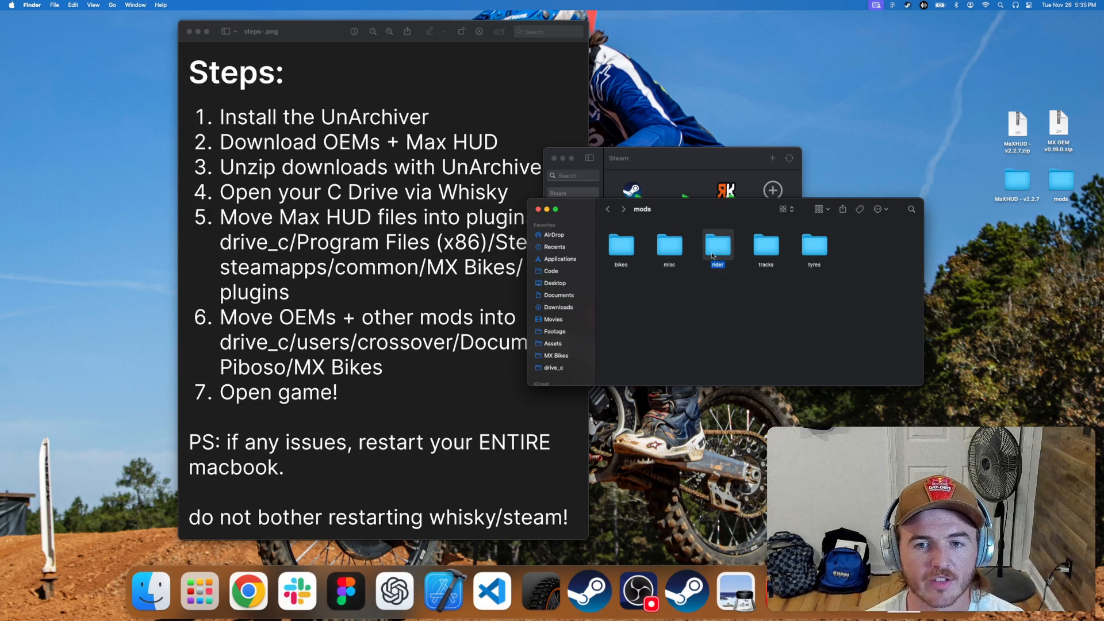
{"action": "double_click", "coordinate": [718, 244]}
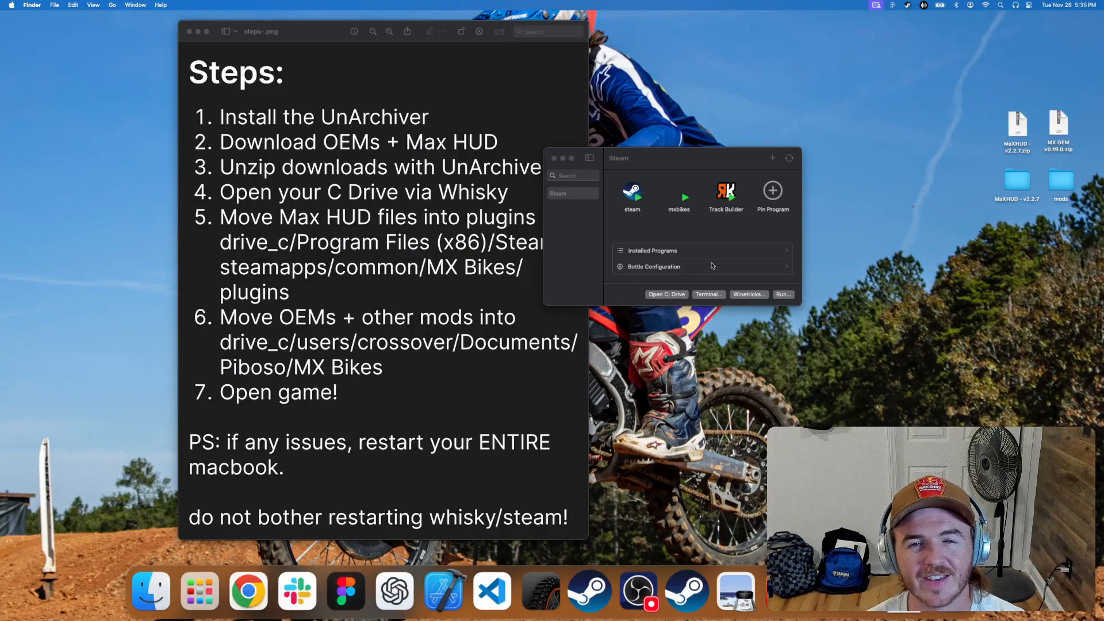
{"action": "mouse_move", "coordinate": [547, 386]}
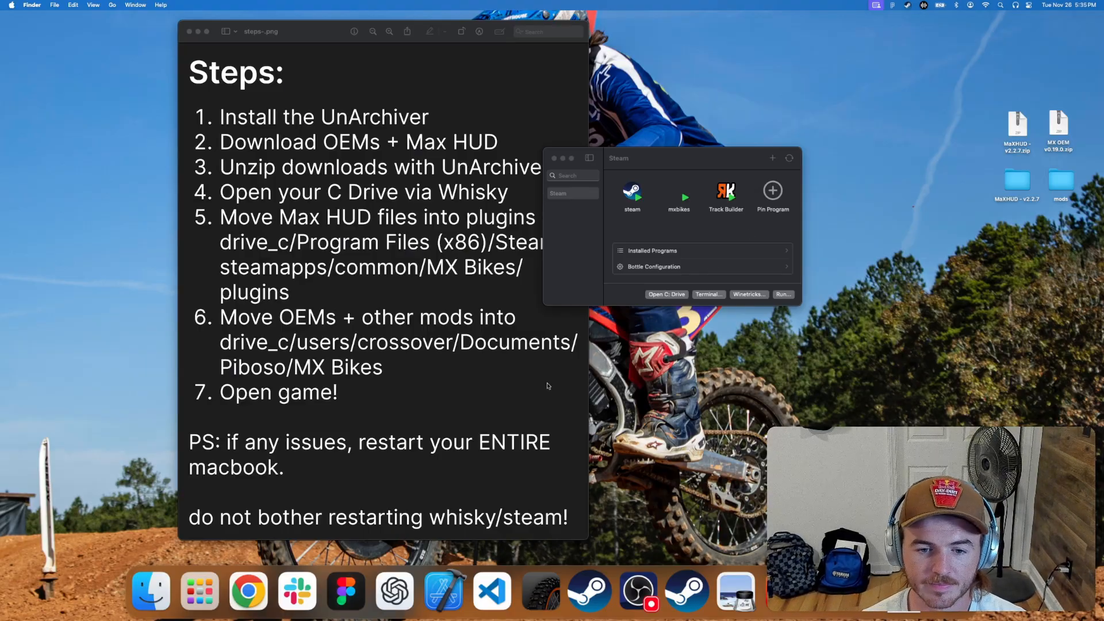
Launch mxbikes from the Whisky Steam bottle window.
{"action": "left_click", "coordinate": [571, 193]}
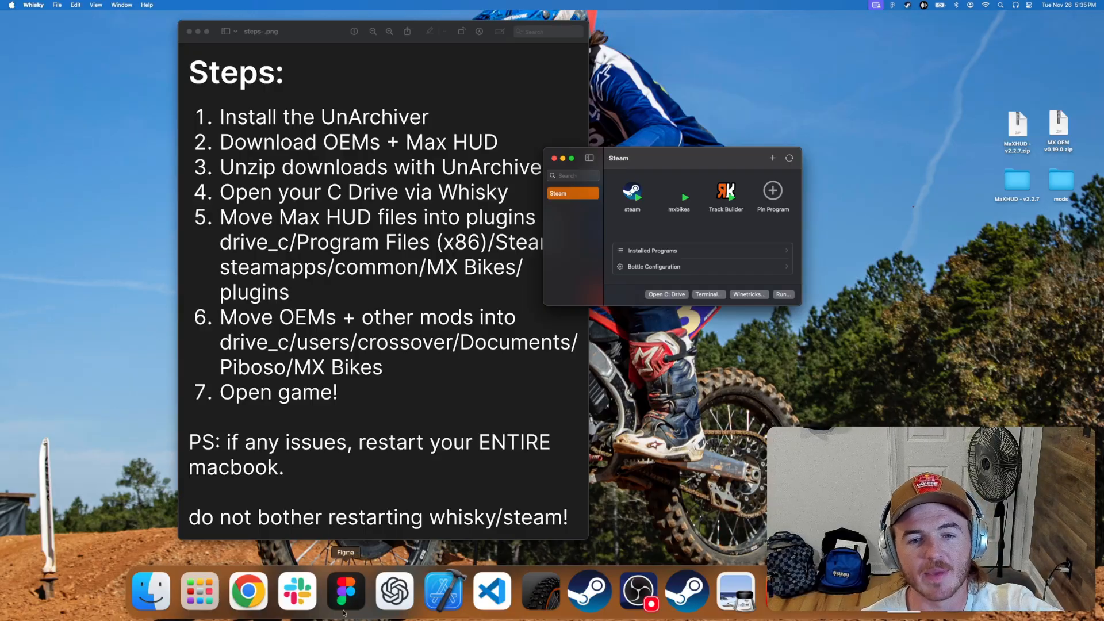
{"action": "mouse_move", "coordinate": [539, 592]}
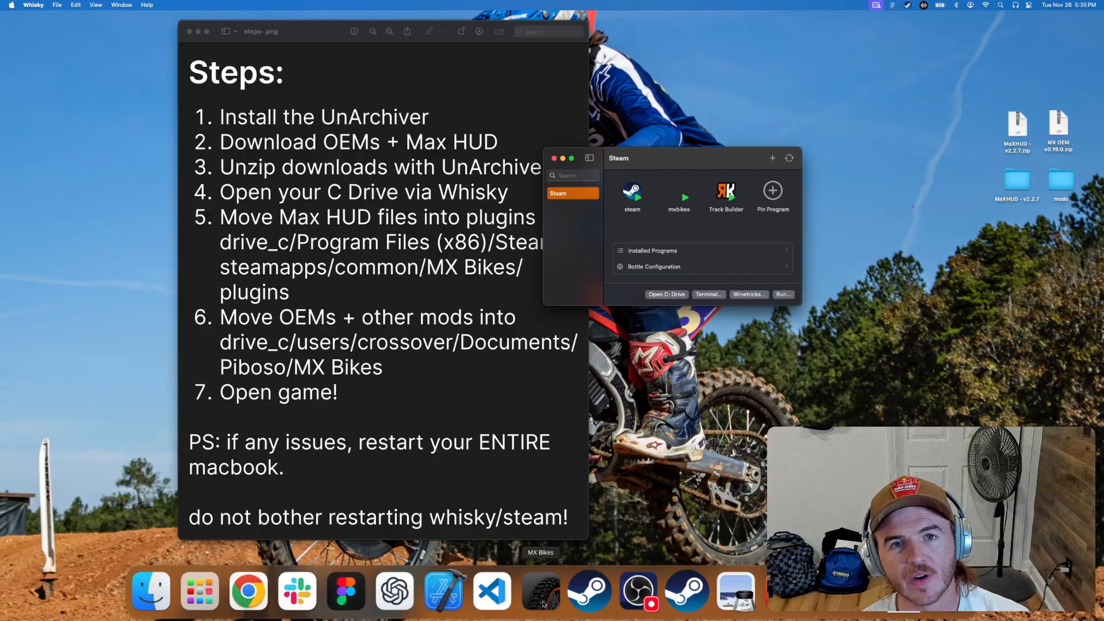
{"action": "left_click", "coordinate": [677, 197]}
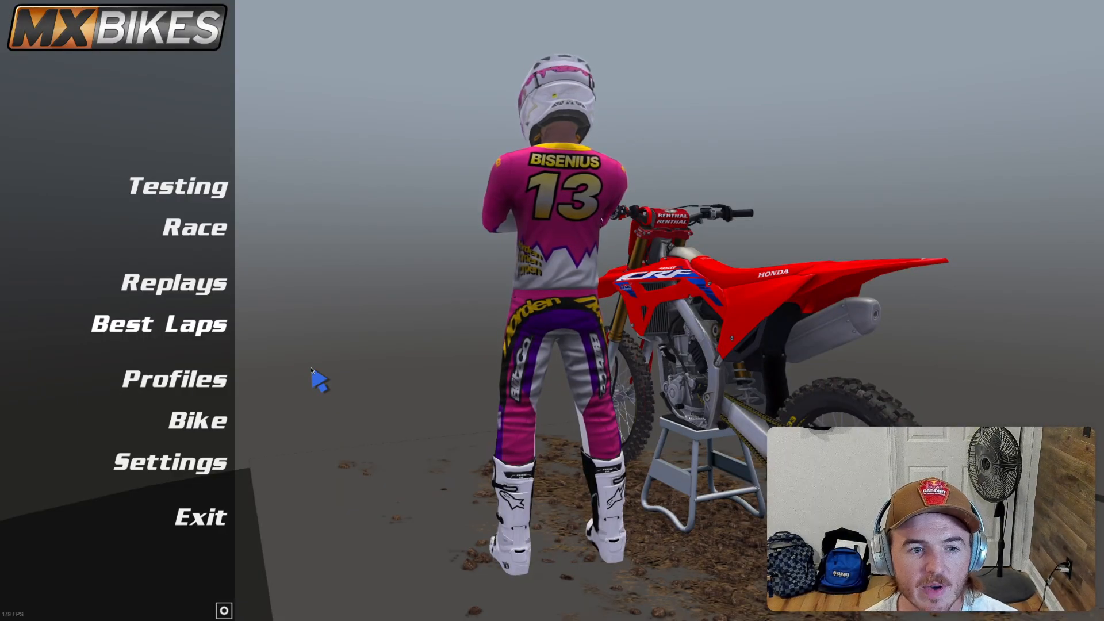
Check Profiles, start a Testing session on the WSX Australian GP track with the MX1 OEM Honda CRF450R 2023.
{"action": "left_click", "coordinate": [169, 379]}
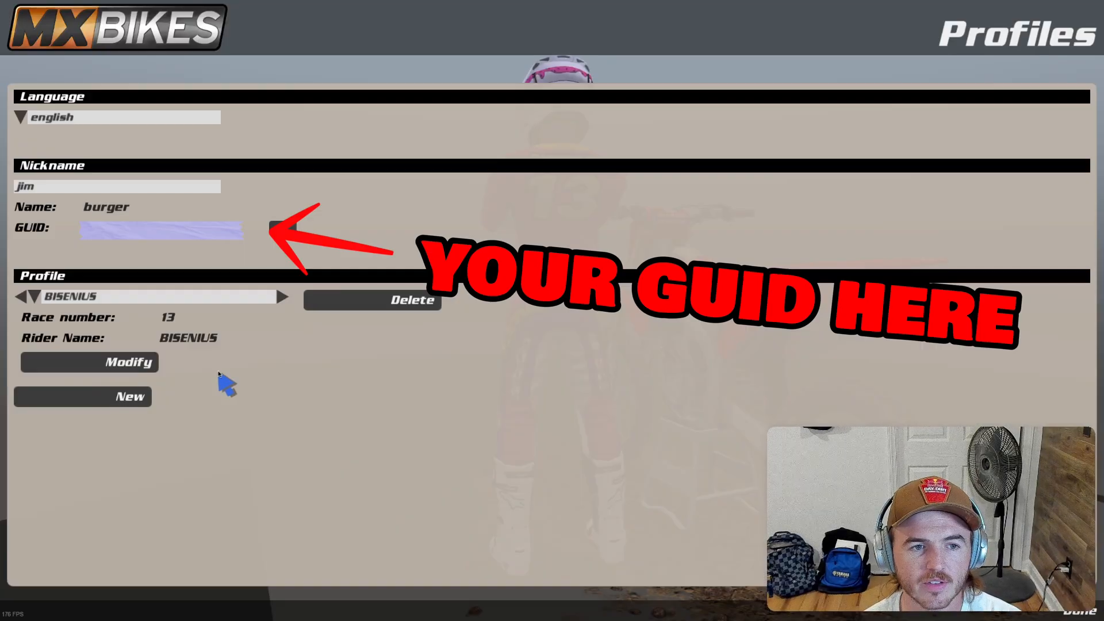
{"action": "mouse_move", "coordinate": [113, 242]}
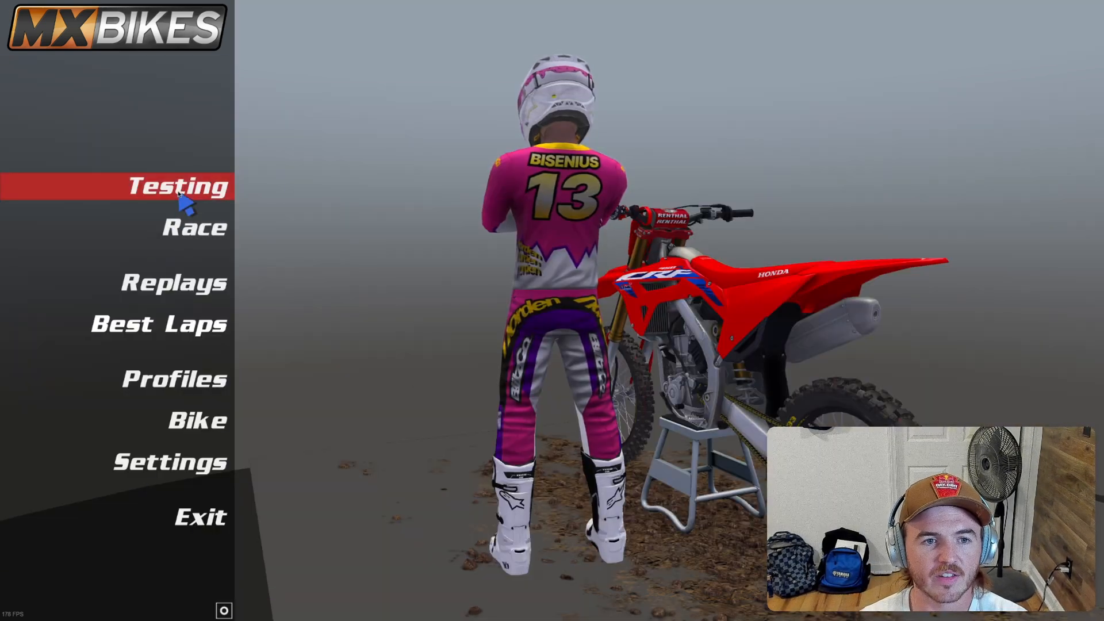
{"action": "left_click", "coordinate": [177, 186]}
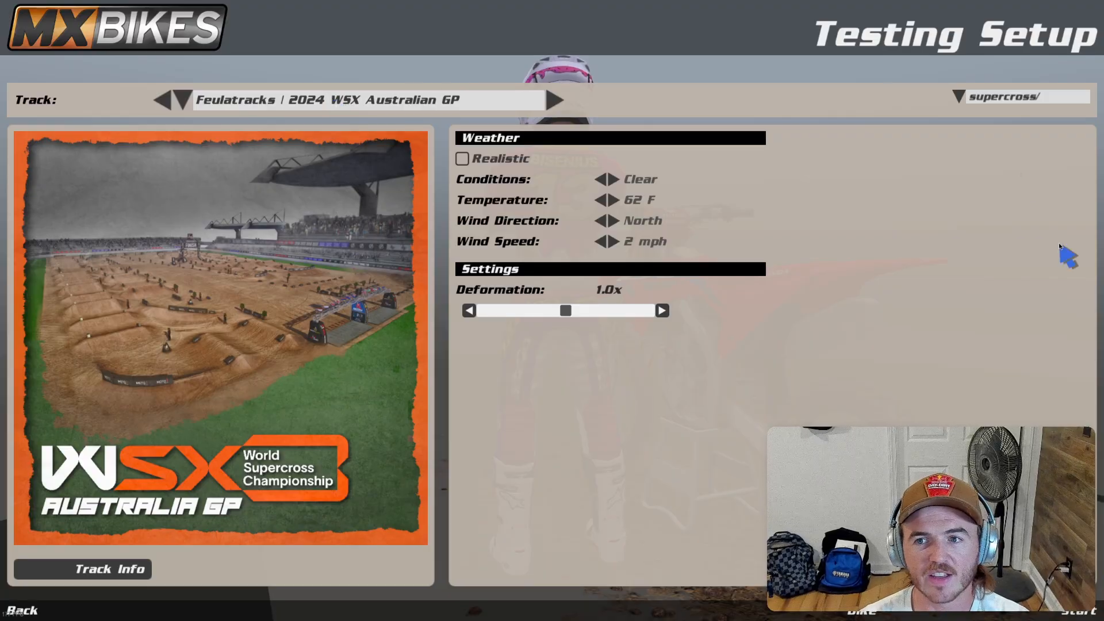
{"action": "mouse_move", "coordinate": [879, 100]}
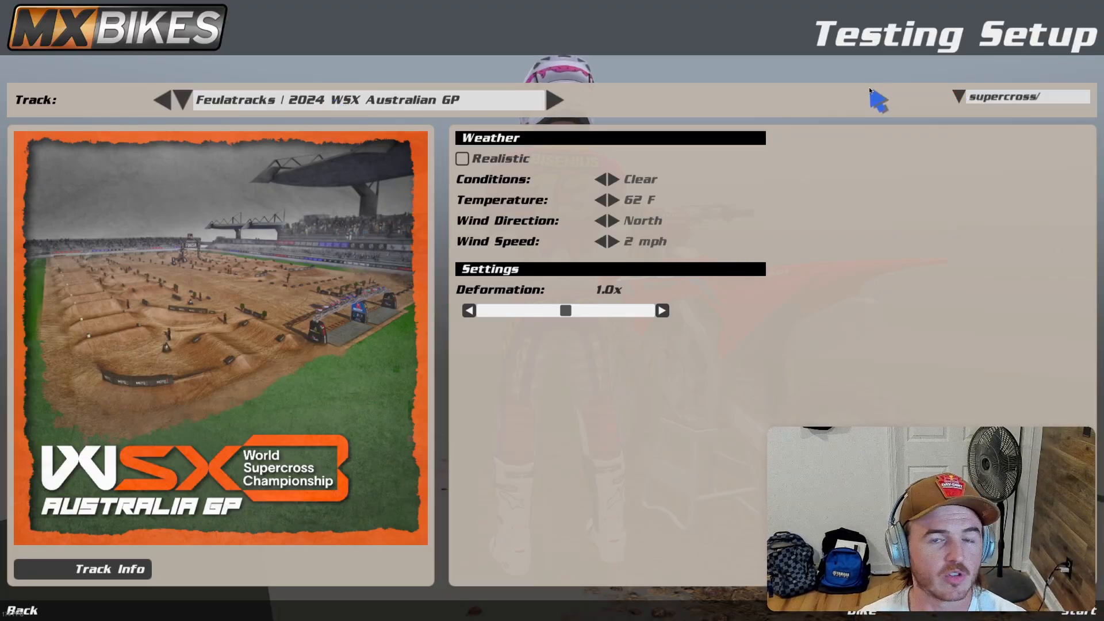
{"action": "mouse_move", "coordinate": [887, 136]}
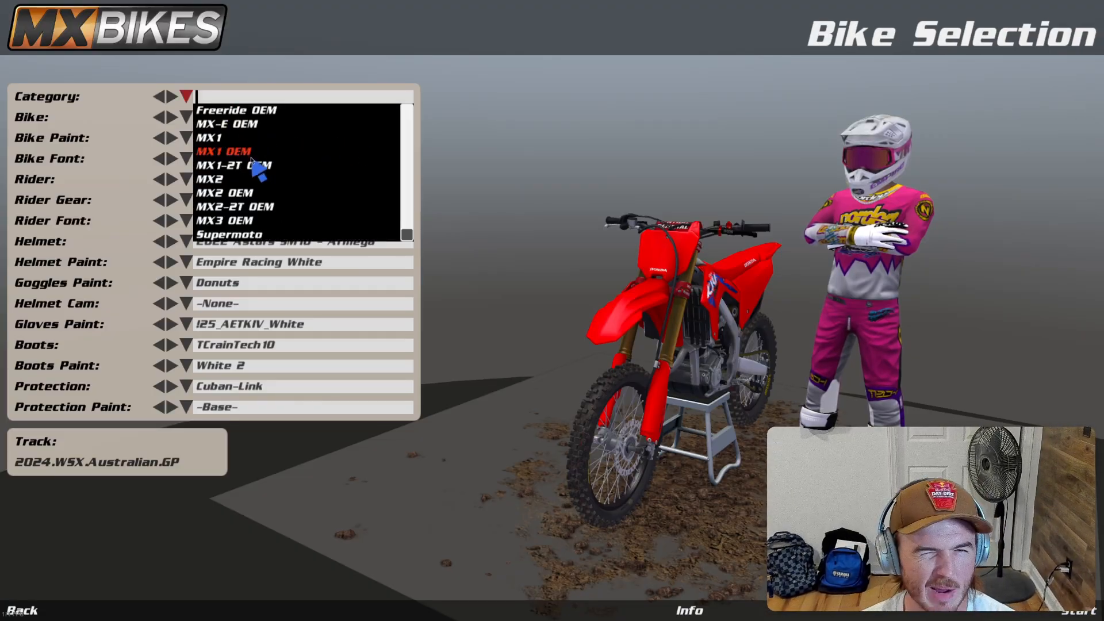
{"action": "left_click", "coordinate": [224, 150]}
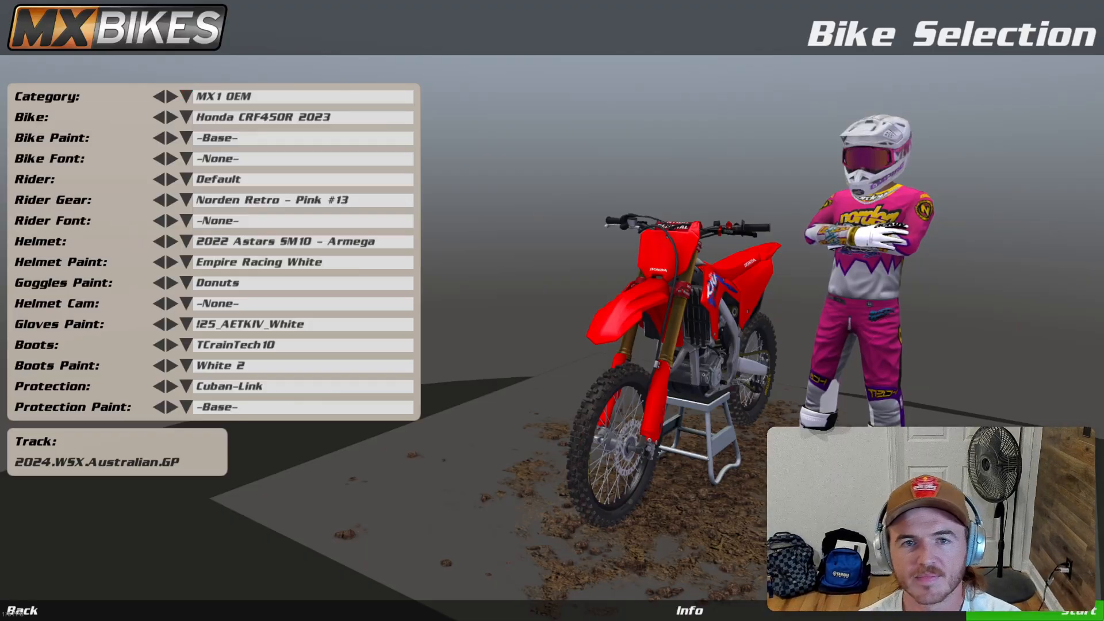
{"action": "left_click", "coordinate": [1070, 609]}
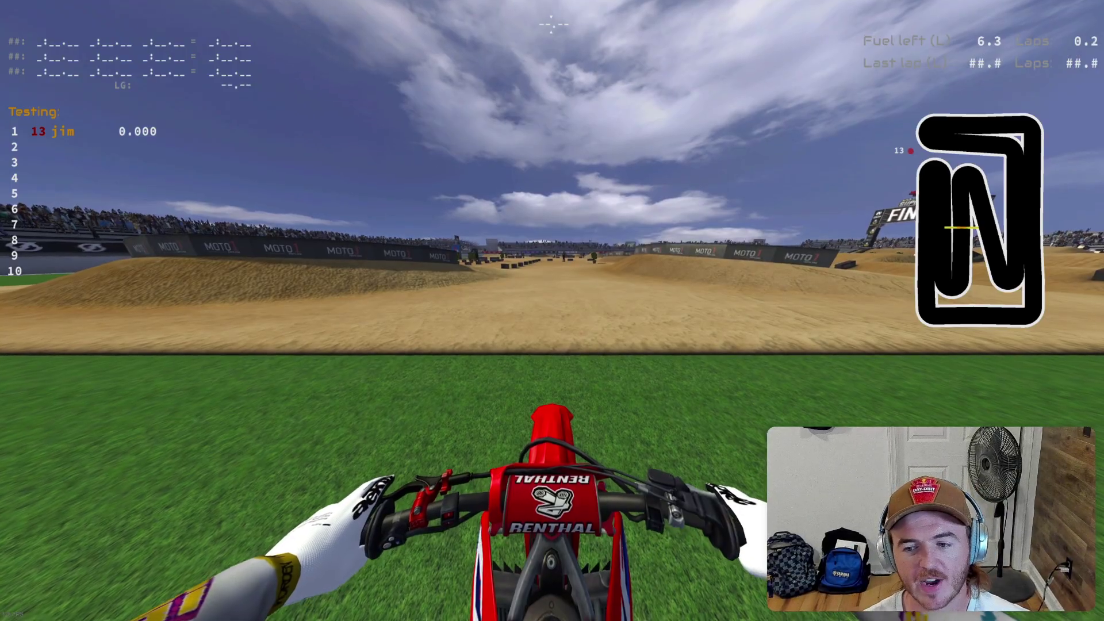
Toggle the MaxHUD overlay with Caps Lock to review its modules, ride on, then pause with Esc.
{"action": "key", "text": "capslock"}
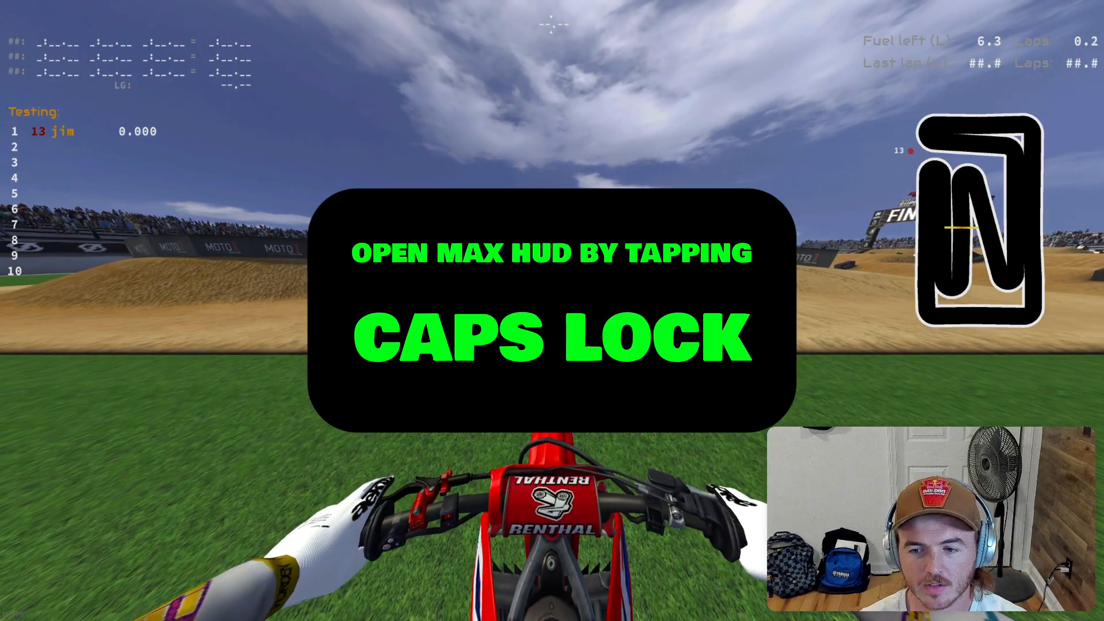
{"action": "key", "text": "capslock"}
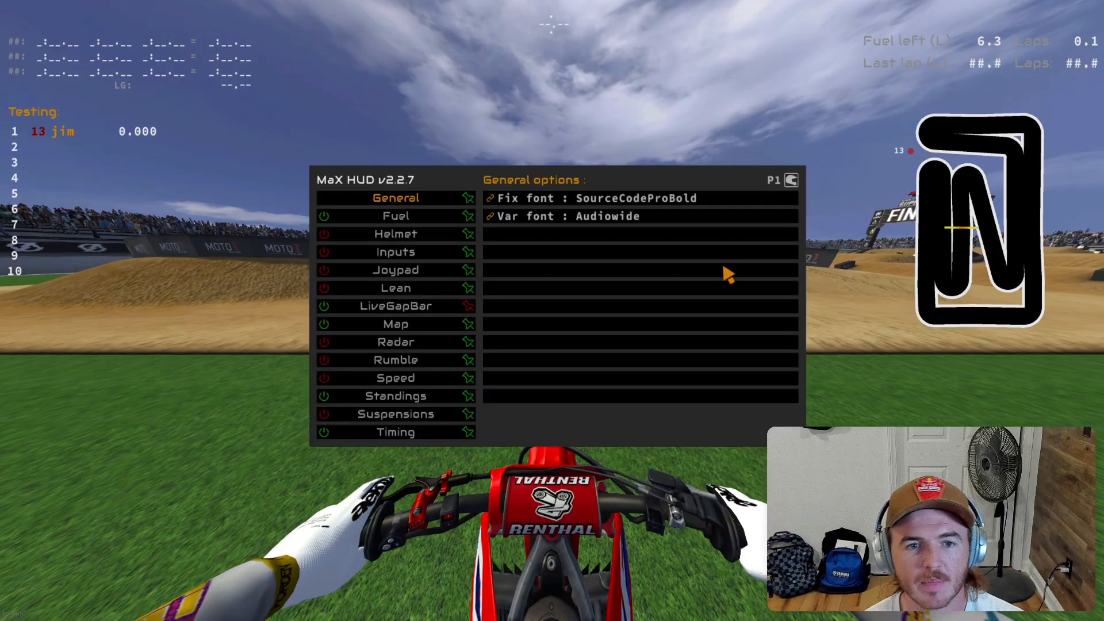
{"action": "mouse_move", "coordinate": [327, 335]}
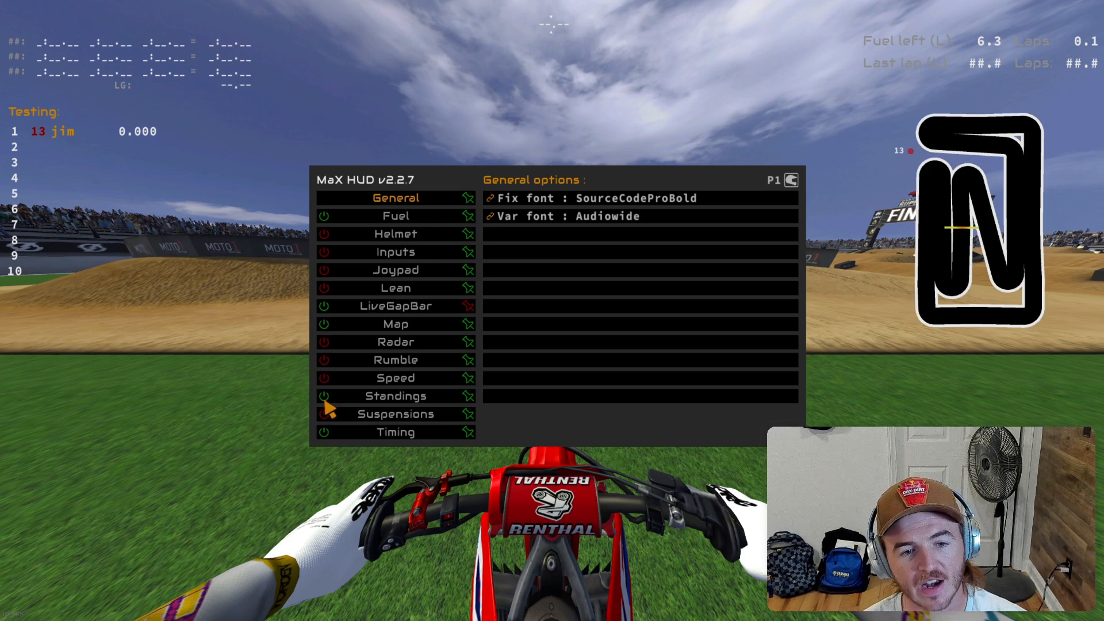
{"action": "mouse_move", "coordinate": [428, 199]}
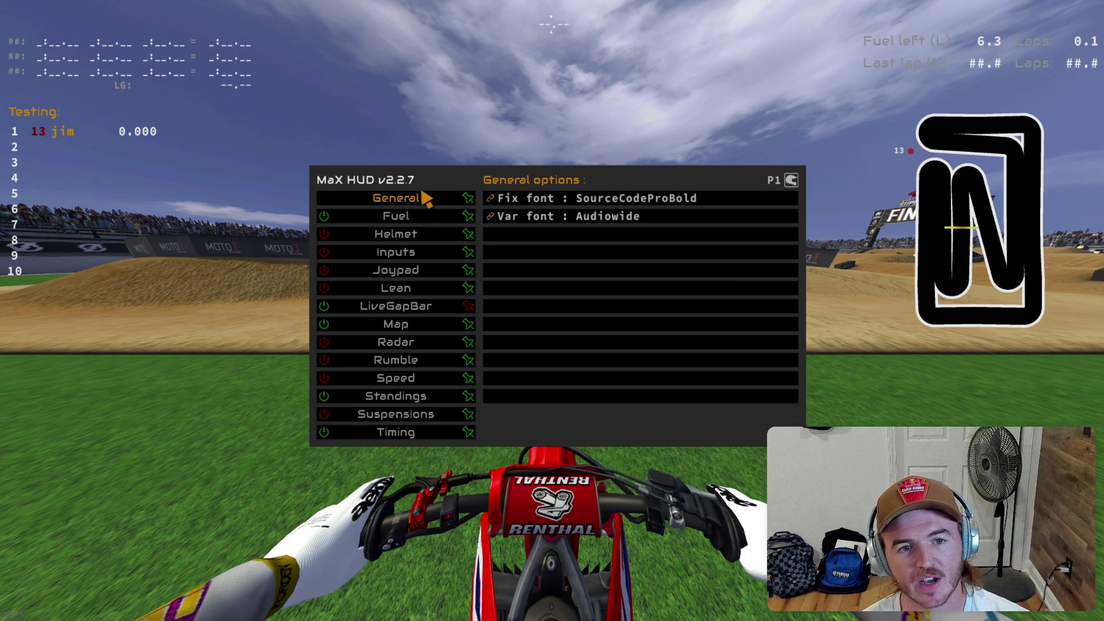
{"action": "mouse_move", "coordinate": [345, 219]}
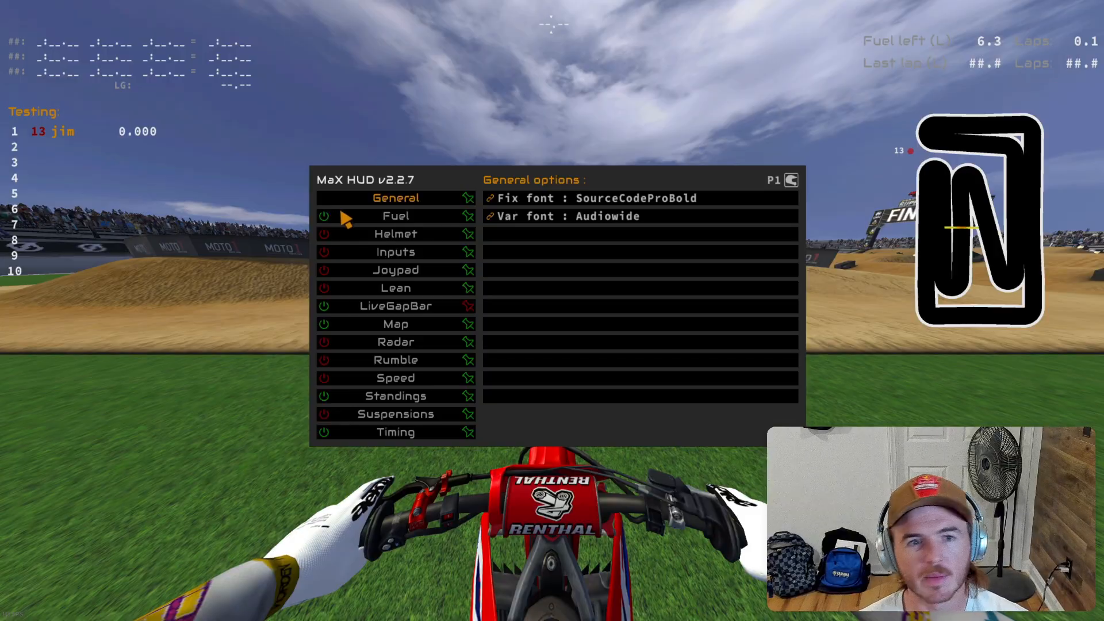
{"action": "key", "text": "capslock"}
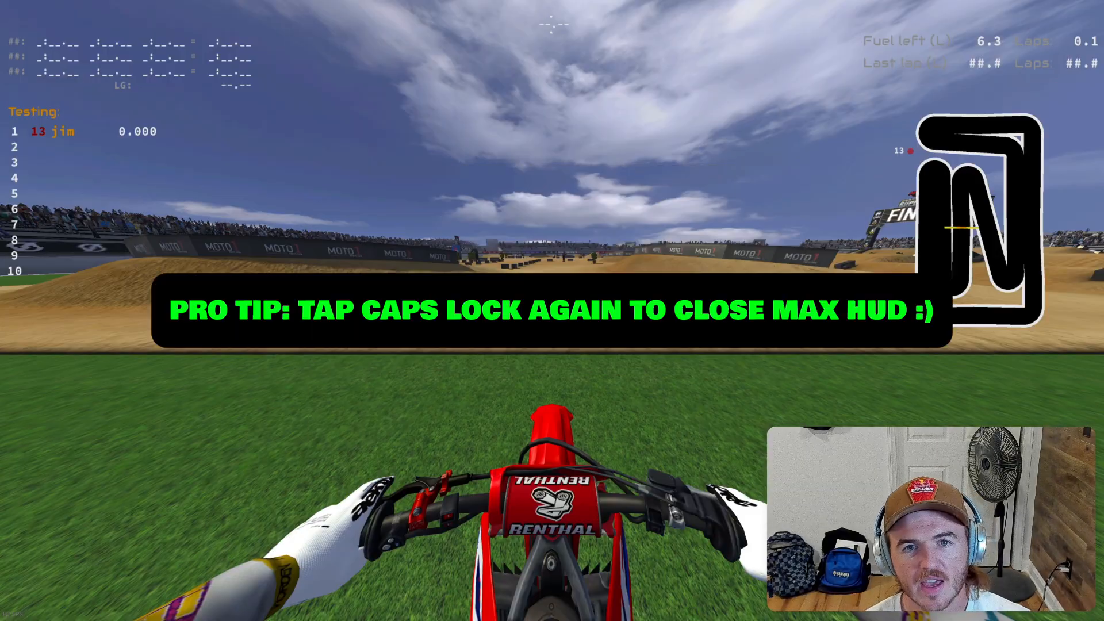
{"action": "key", "text": "capslock"}
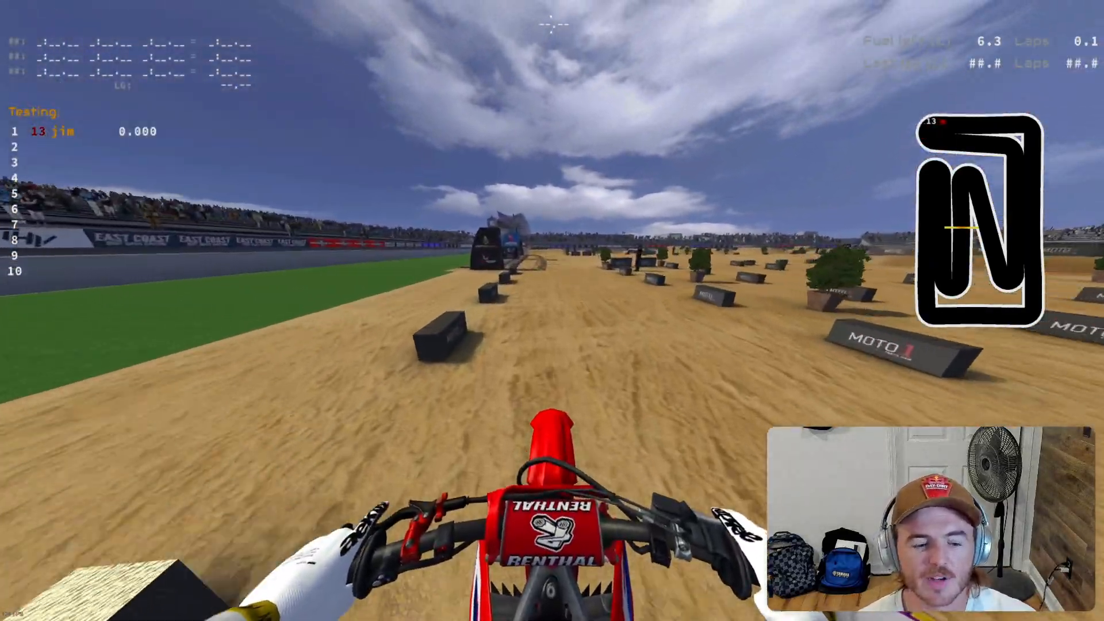
{"action": "key", "text": "Escape"}
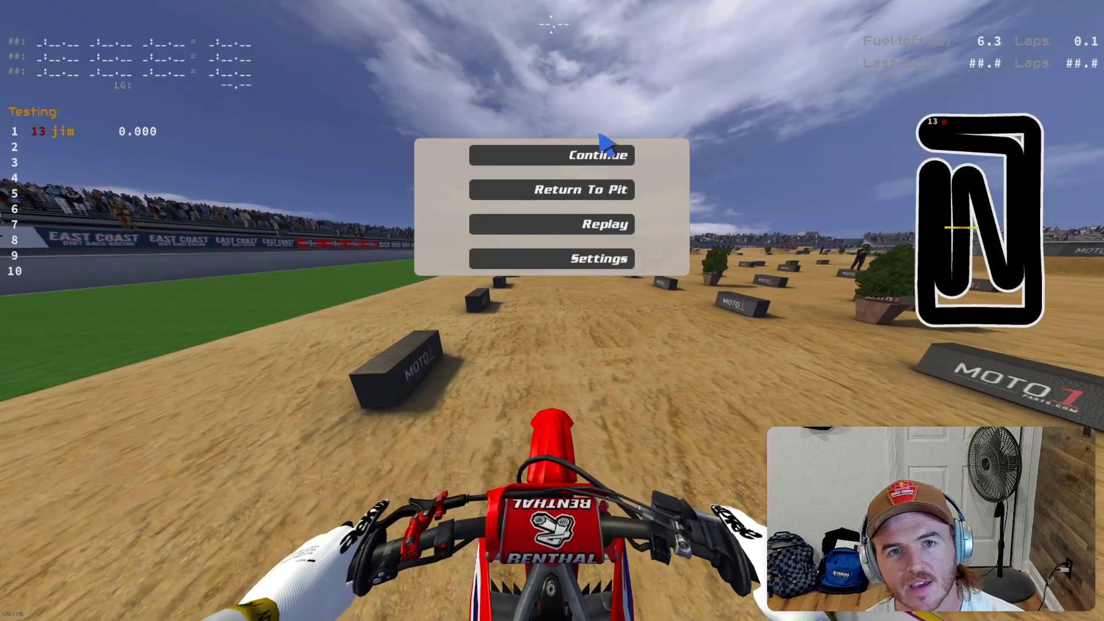